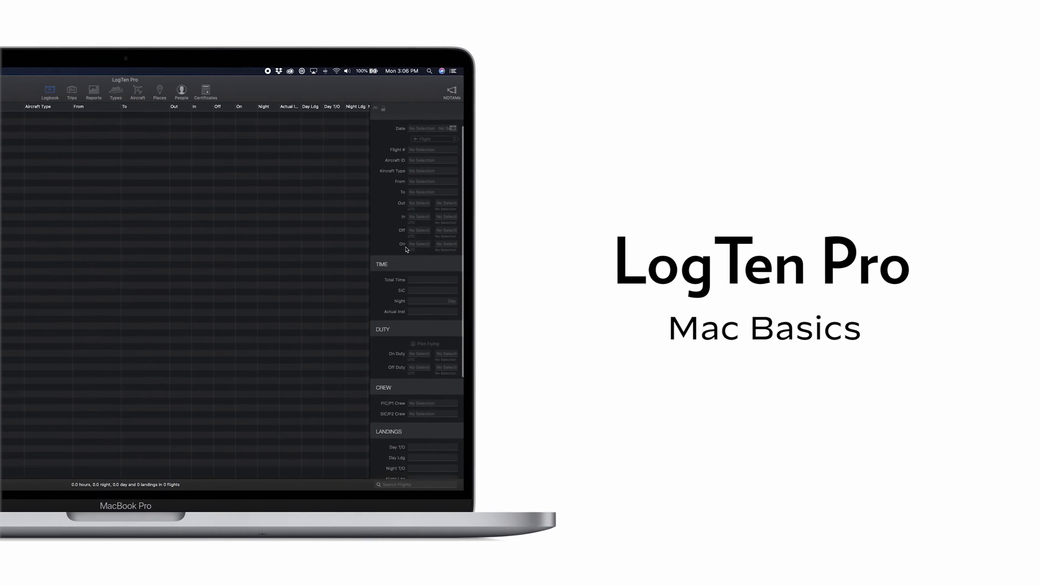
# - Choose Airline First Officer as the logbook's typical role in General preferences
pyautogui.scroll(-3)
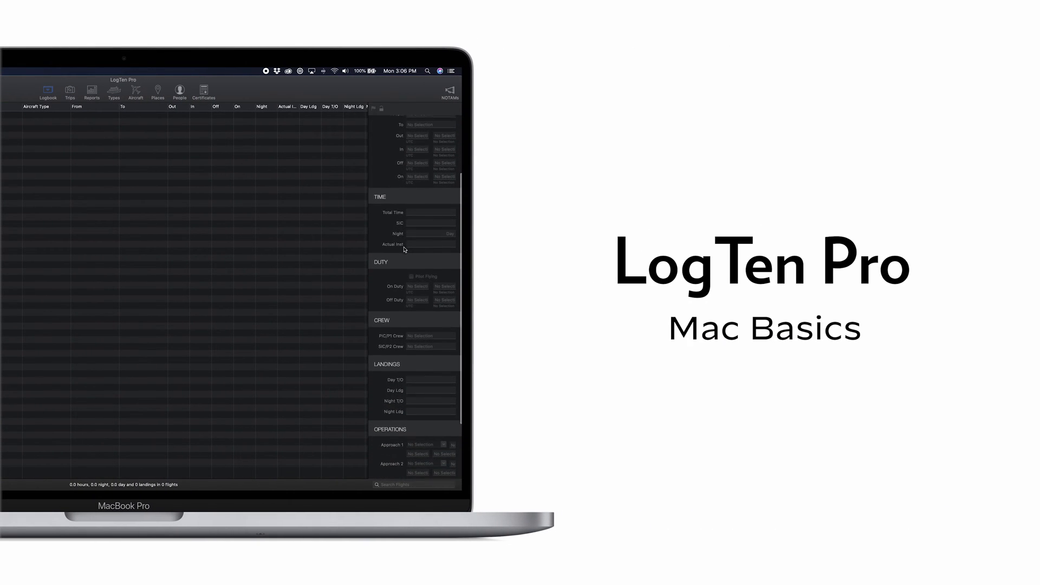
pyautogui.scroll(-3)
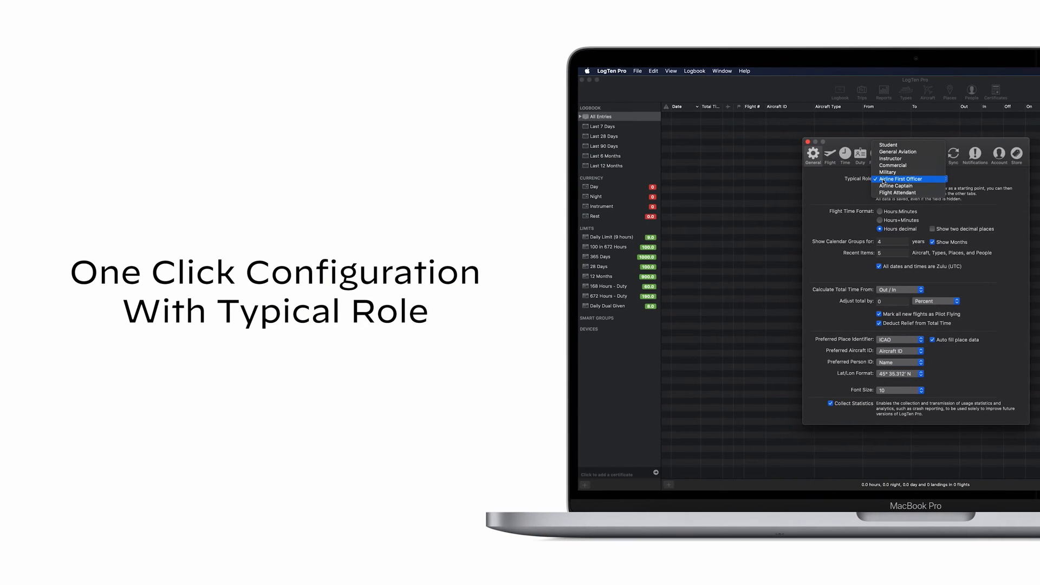
pyautogui.click(896, 185)
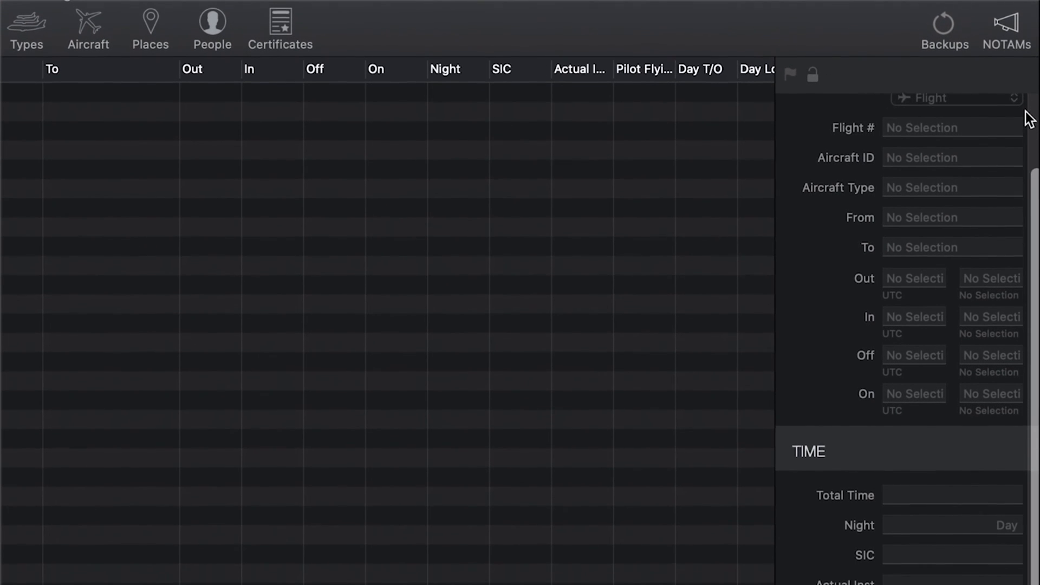
pyautogui.scroll(-3)
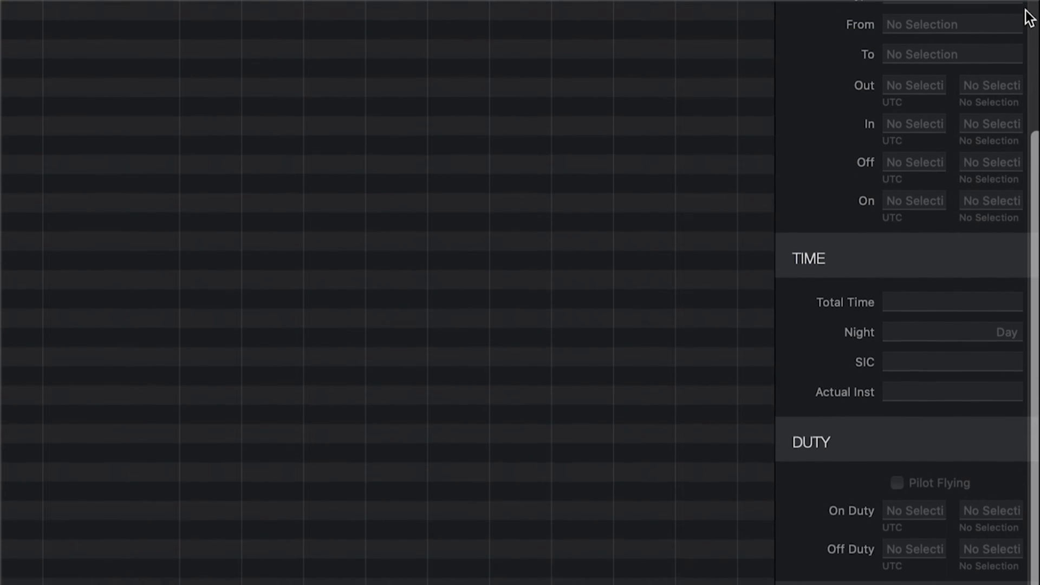
pyautogui.scroll(-3)
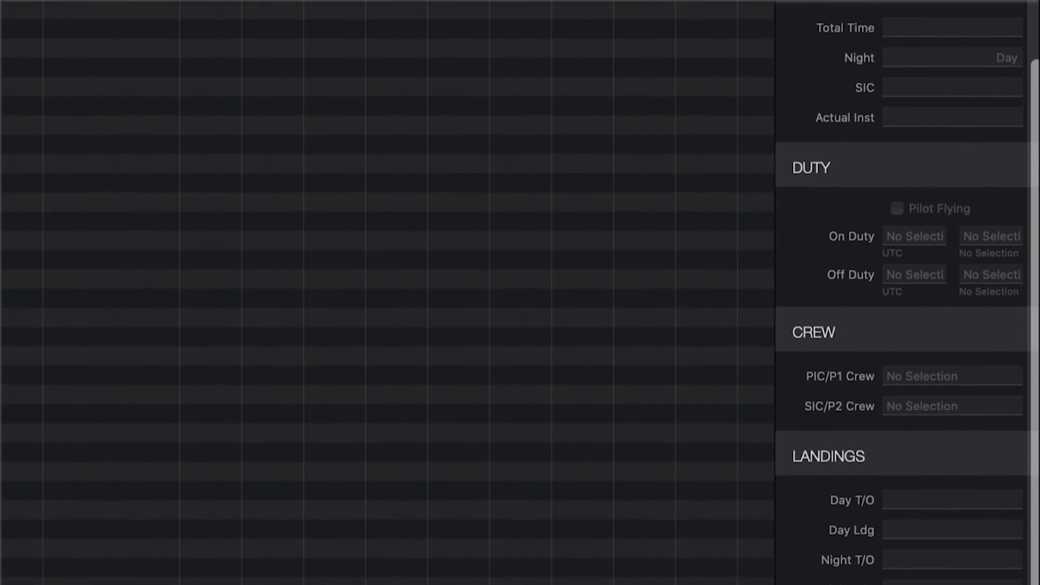
pyautogui.scroll(-3)
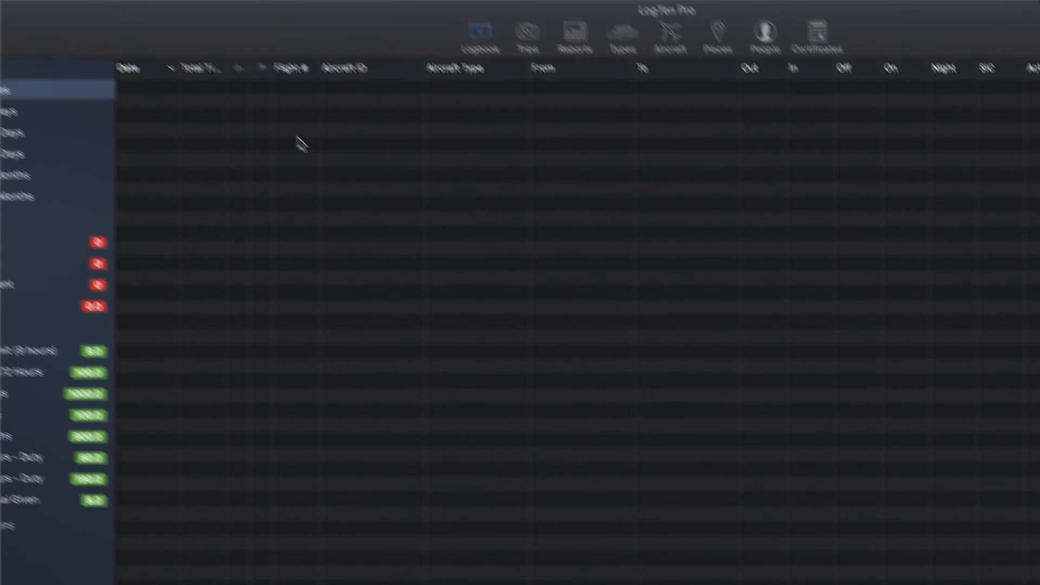
pyautogui.click(122, 76)
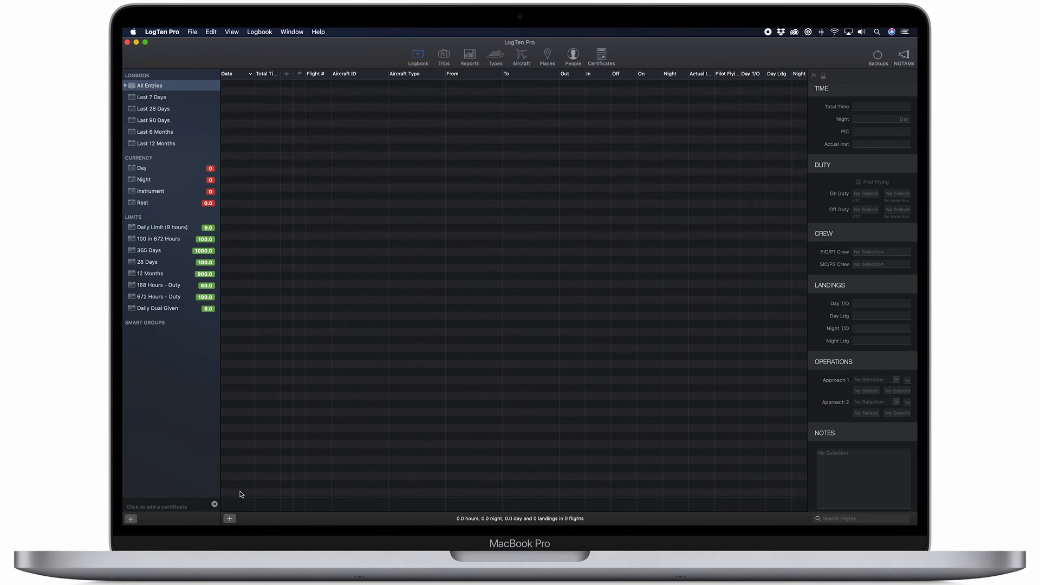
# - Add a new flight dated 10/26/2020 with flight number 1234, kept as type Flight
pyautogui.click(230, 519)
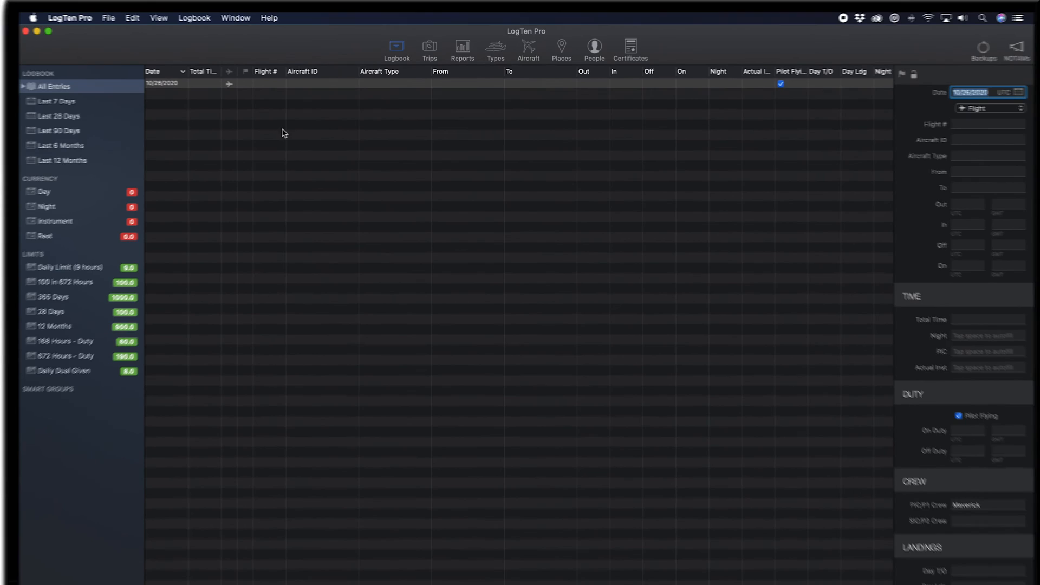
pyautogui.write('1234')
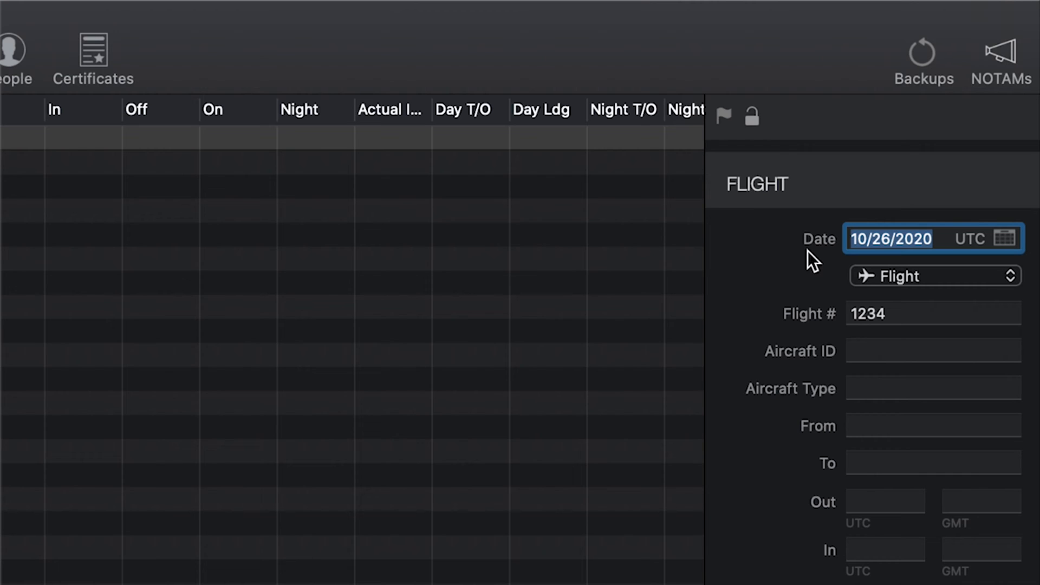
pyautogui.moveTo(1013, 297)
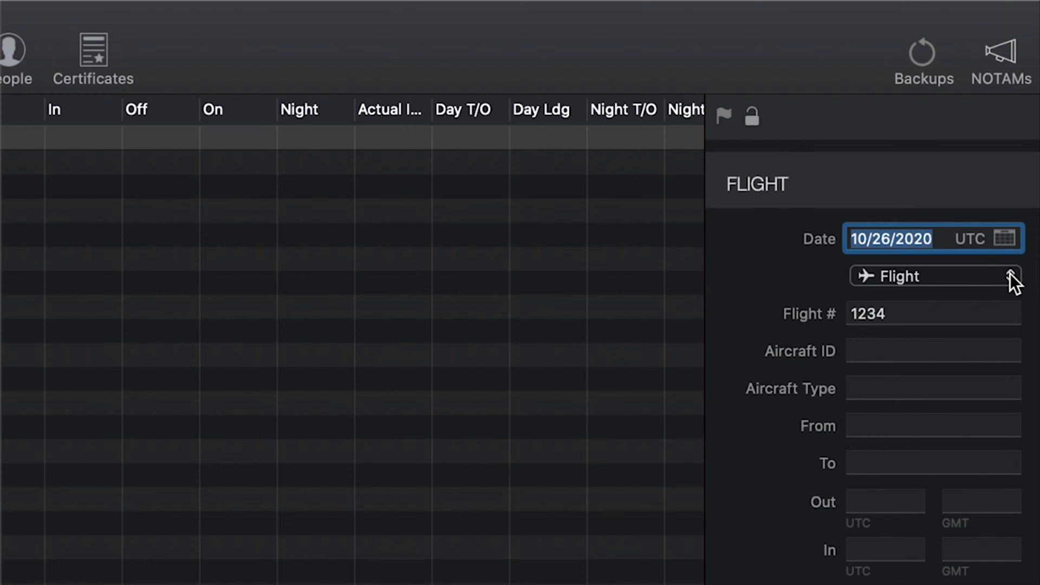
pyautogui.click(932, 276)
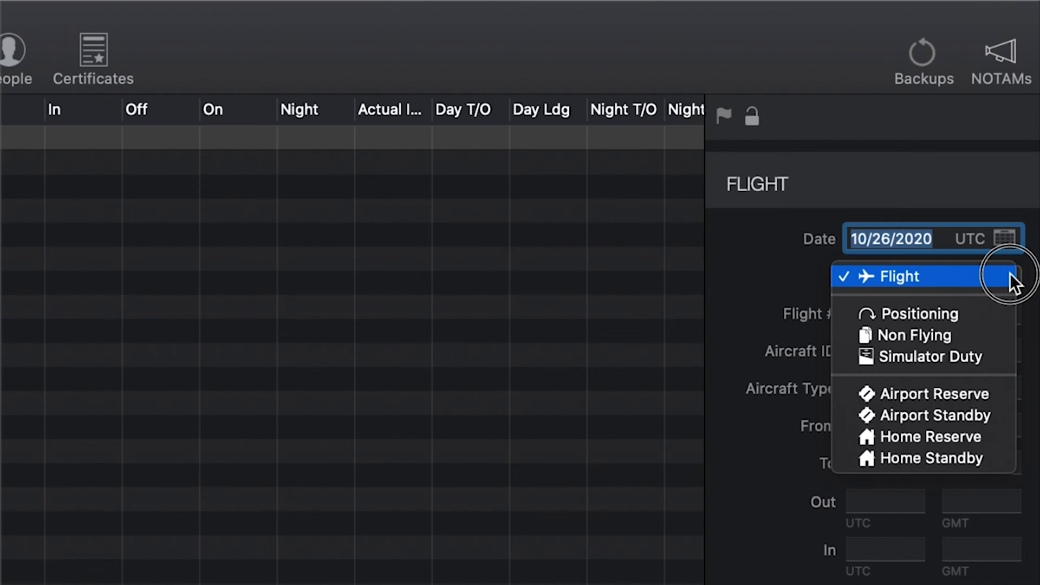
pyautogui.moveTo(918, 335)
pyautogui.write('1234')
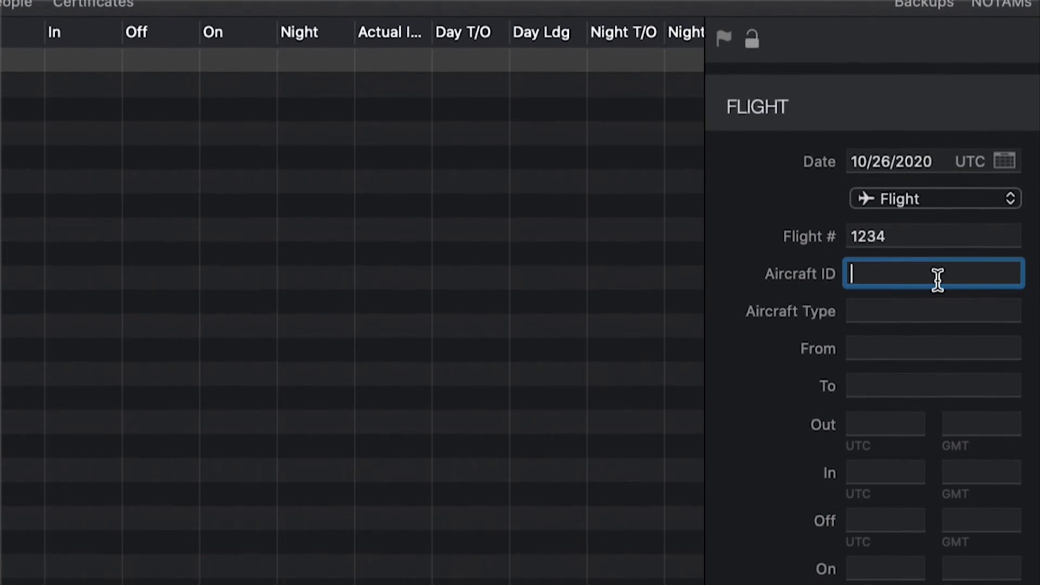
# - Enter aircraft ID N1234E for flight 1234
pyautogui.write('N12')
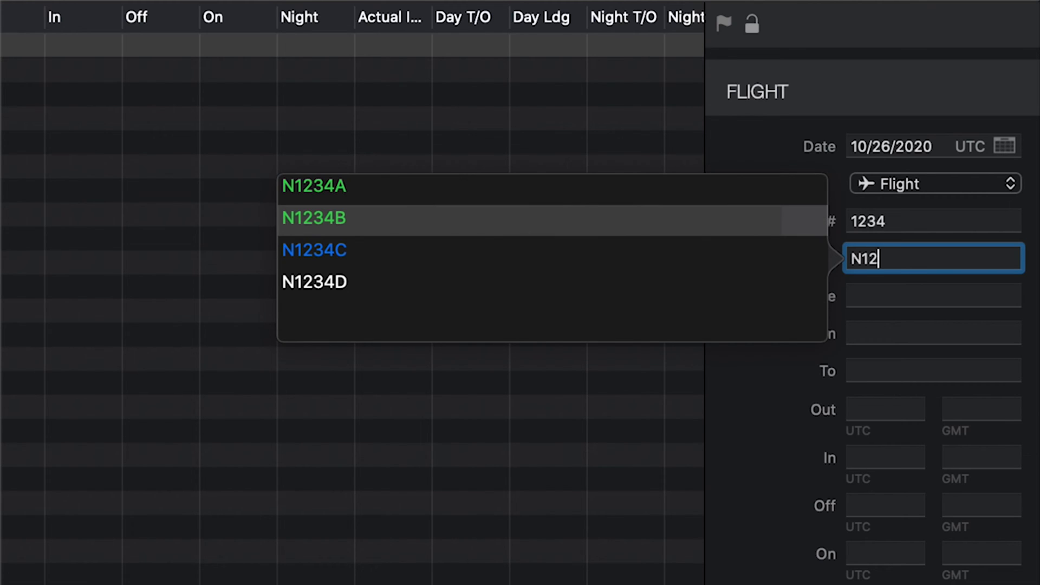
pyautogui.click(315, 217)
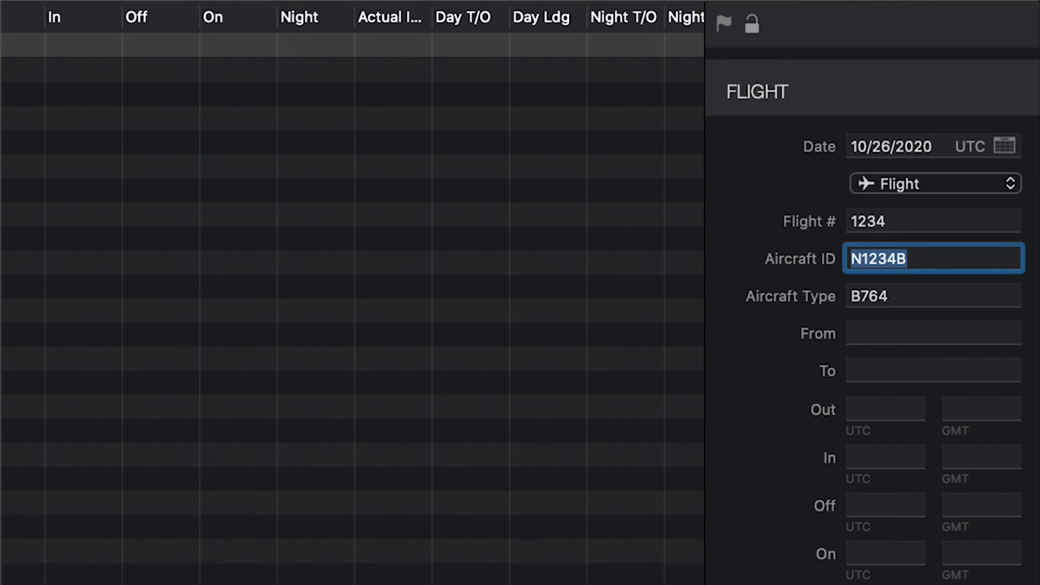
pyautogui.write('N')
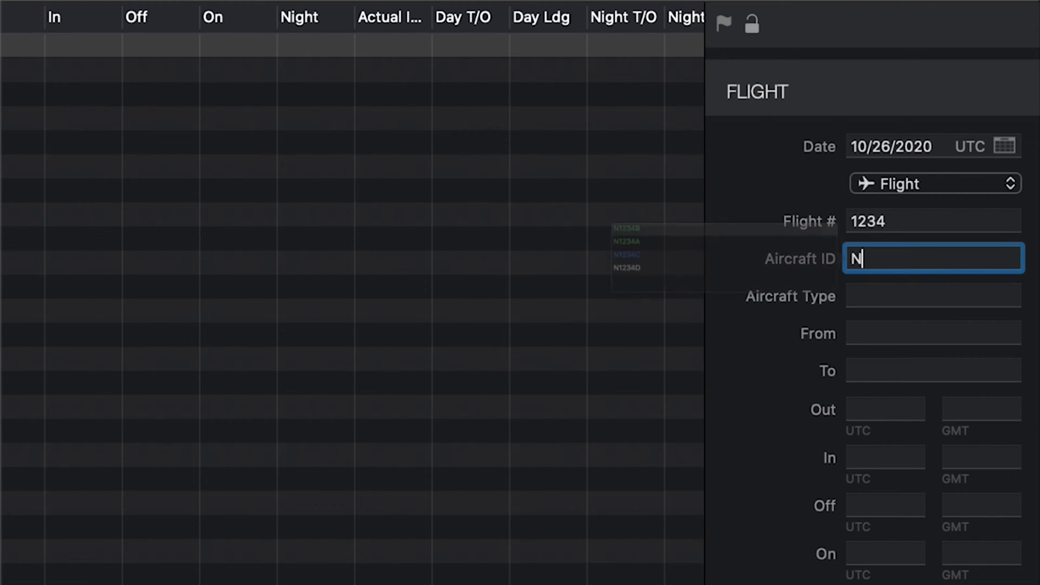
pyautogui.write('1')
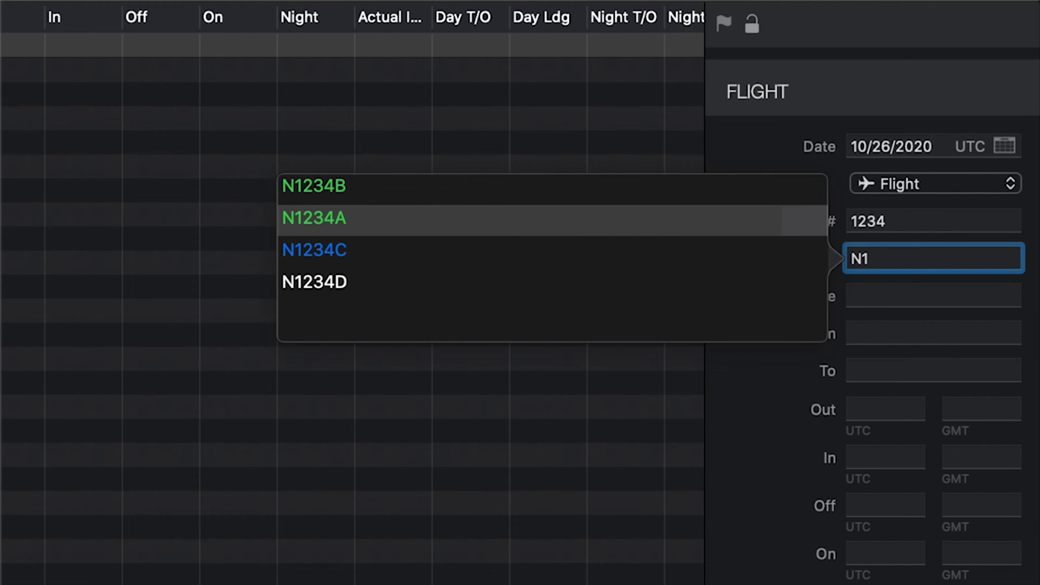
pyautogui.moveTo(315, 251)
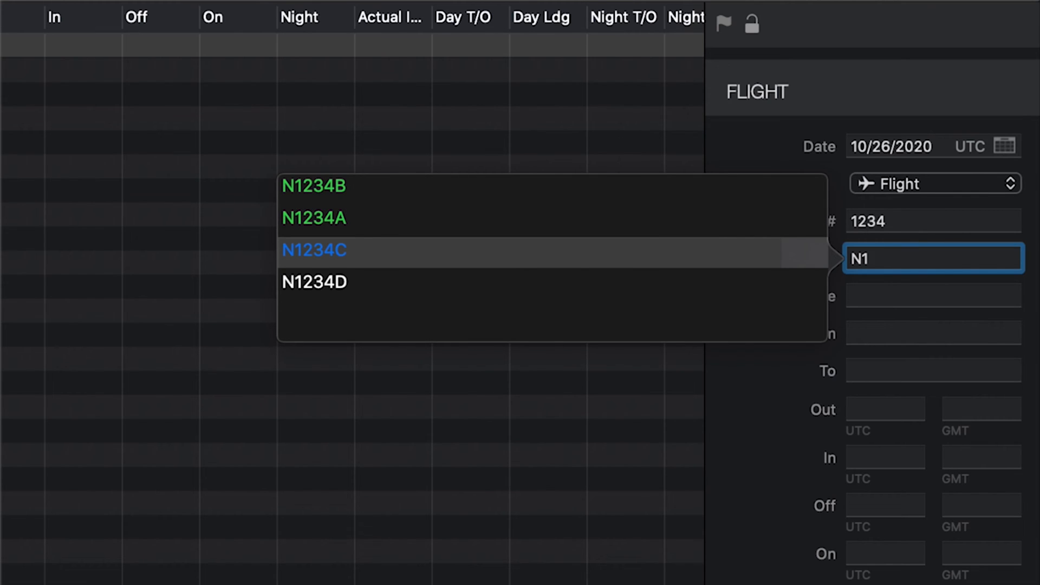
pyautogui.write('234')
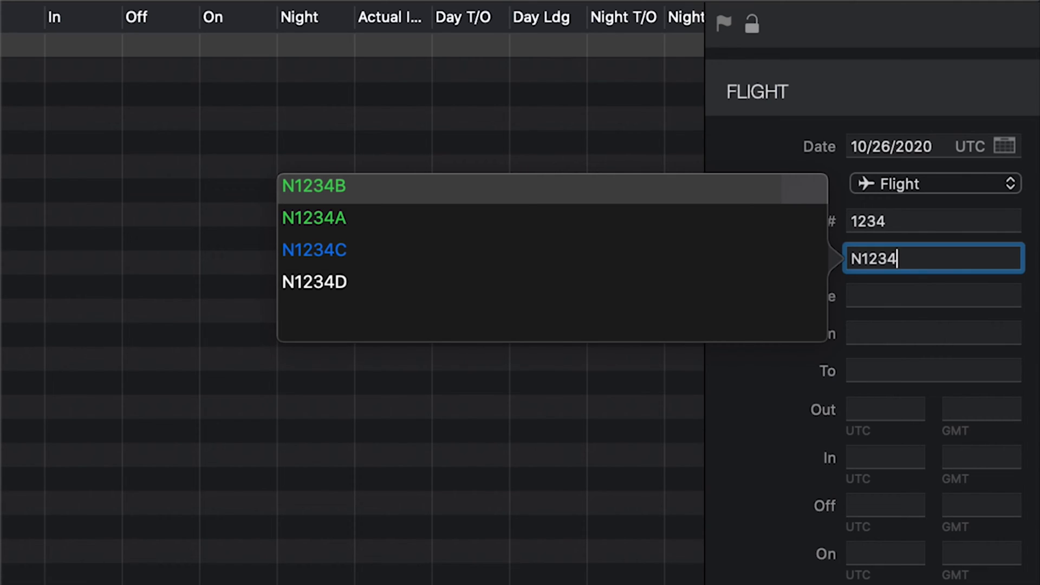
pyautogui.write('E')
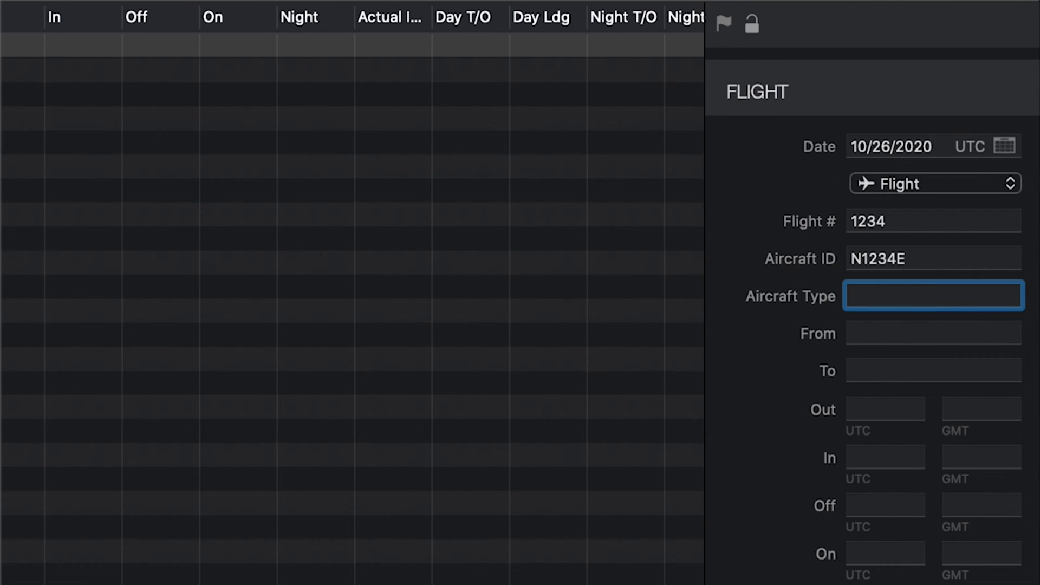
# - Enter B73 as aircraft type to list the Boeing 737 variants
pyautogui.click(928, 296)
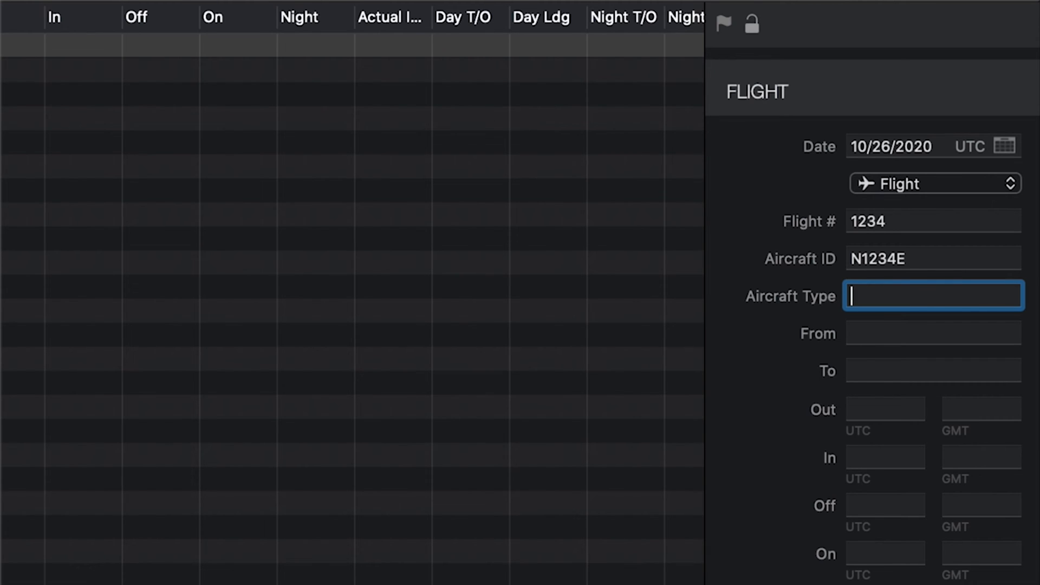
pyautogui.write('B')
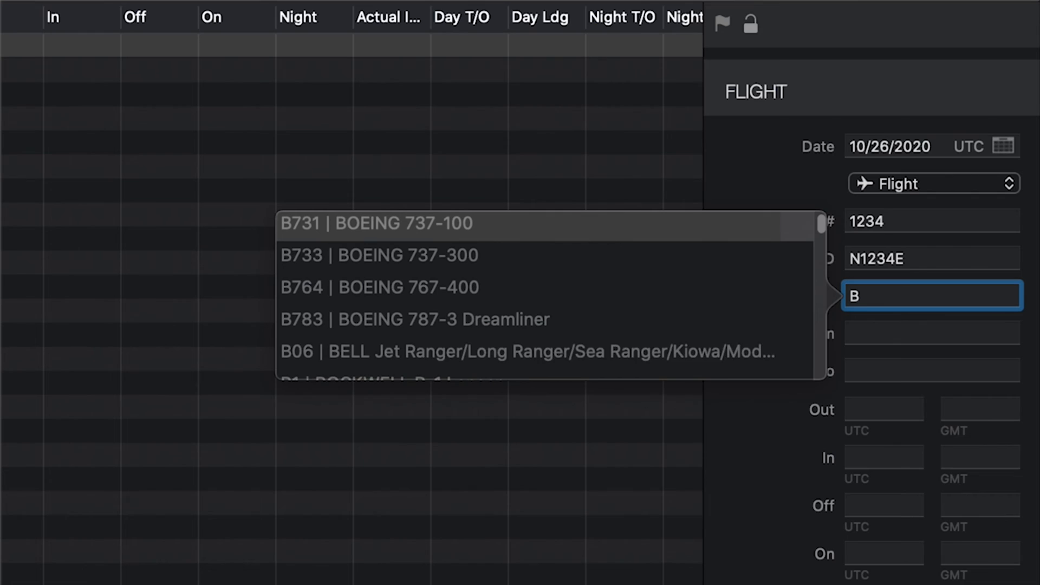
pyautogui.write('738')
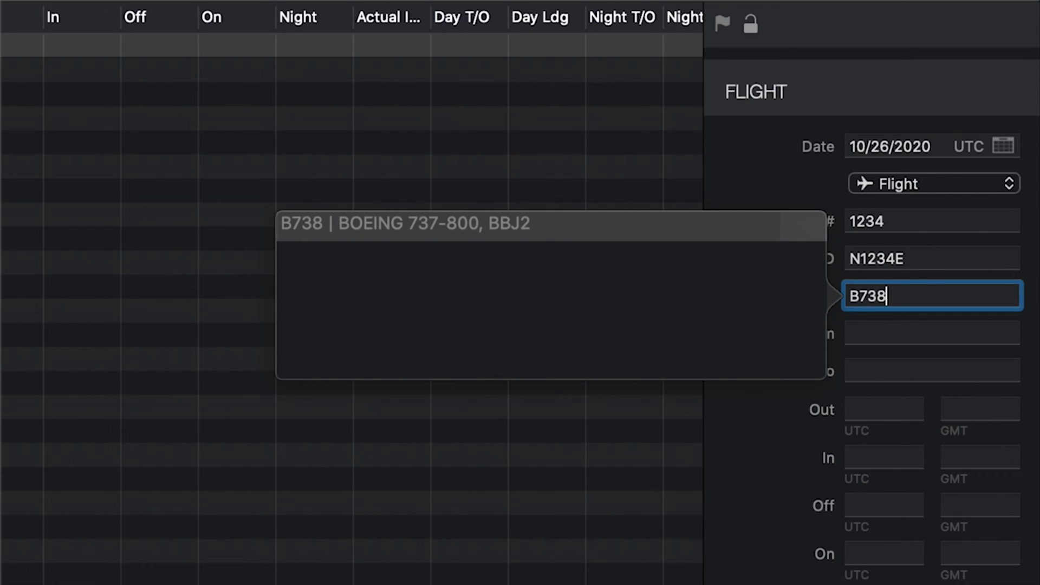
pyautogui.press('backspace')
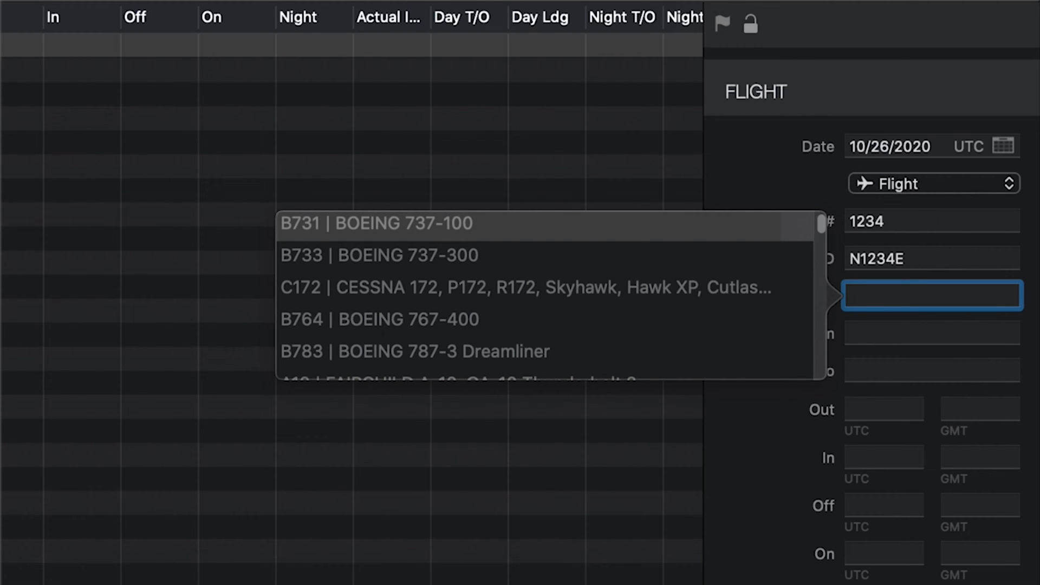
pyautogui.write('Boeing')
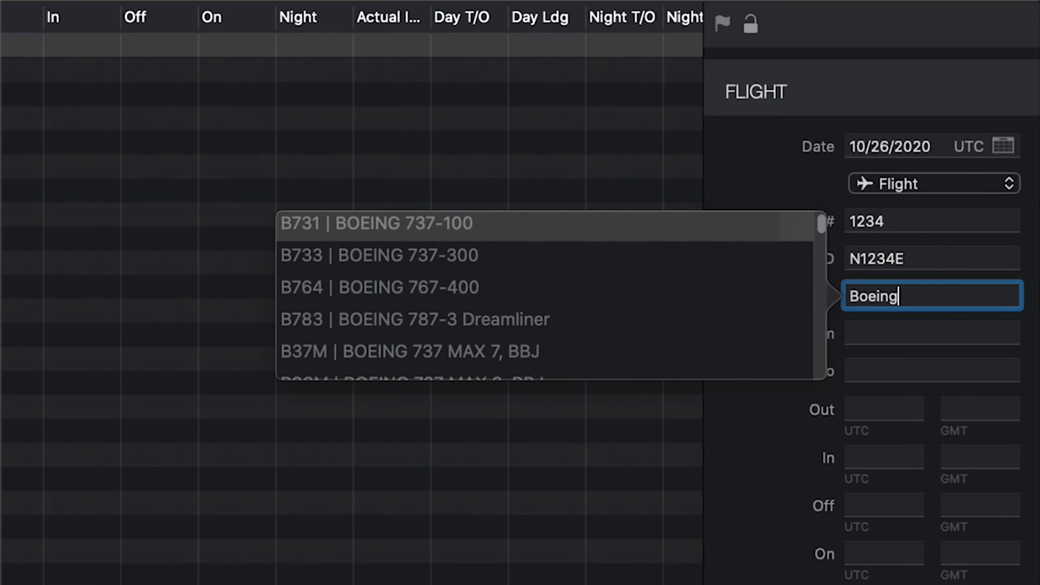
pyautogui.scroll(-3)
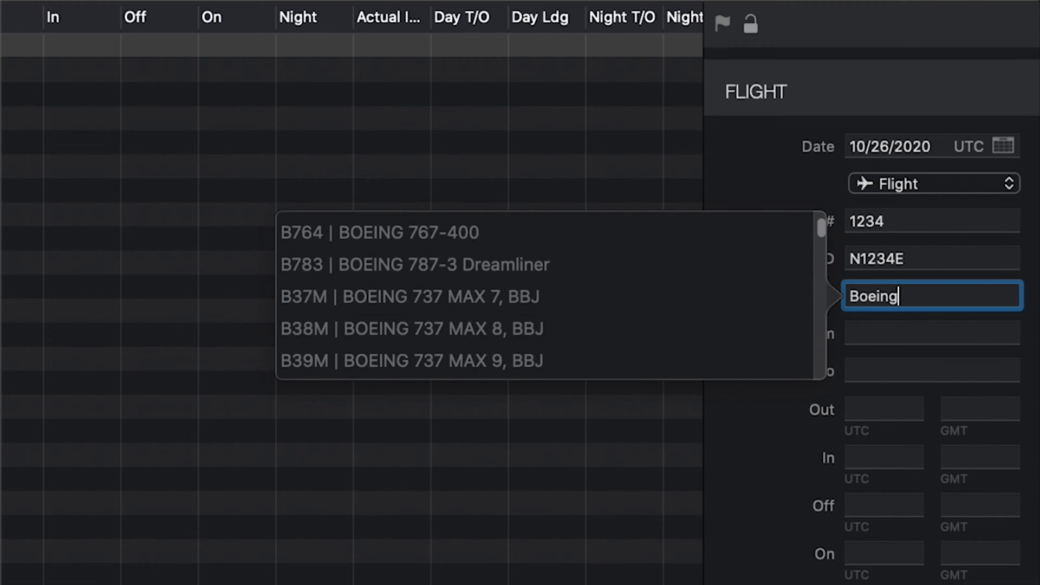
pyautogui.write('B73')
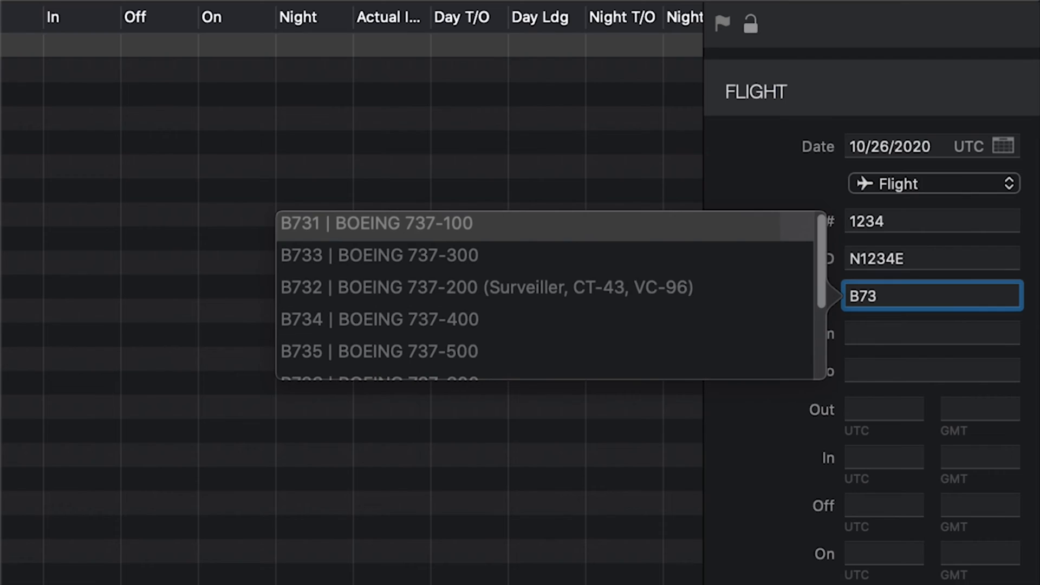
pyautogui.scroll(-3)
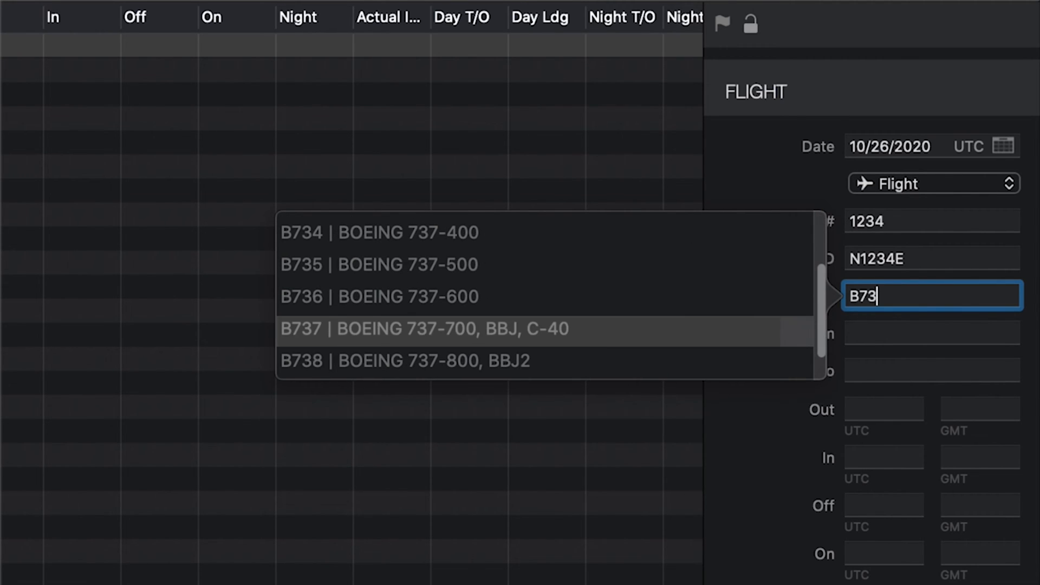
# - Set aircraft type B737 and route KPDX to KLAX (Los Angeles Intl)
pyautogui.click(429, 329)
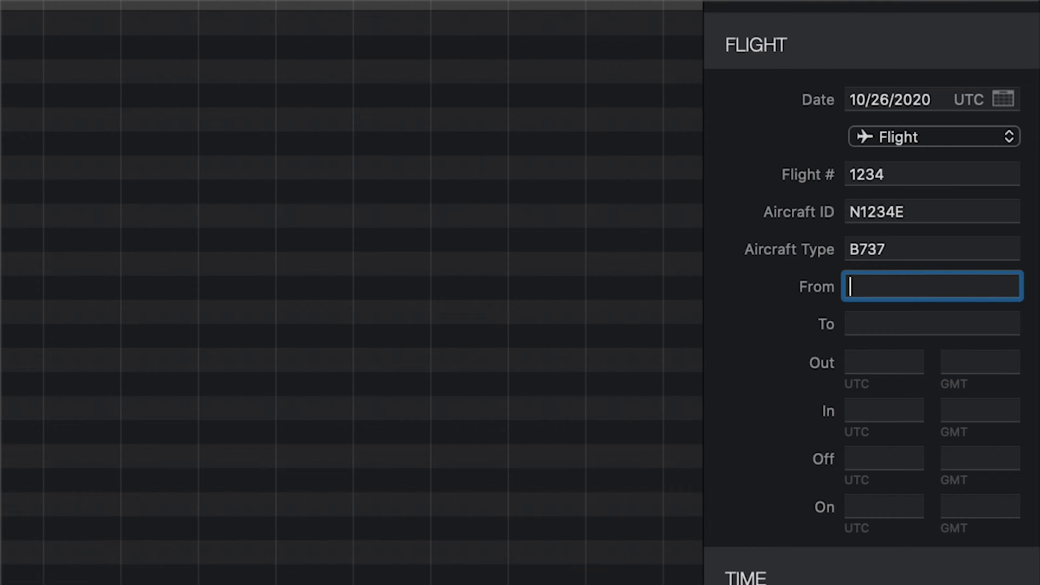
pyautogui.write('KPDX')
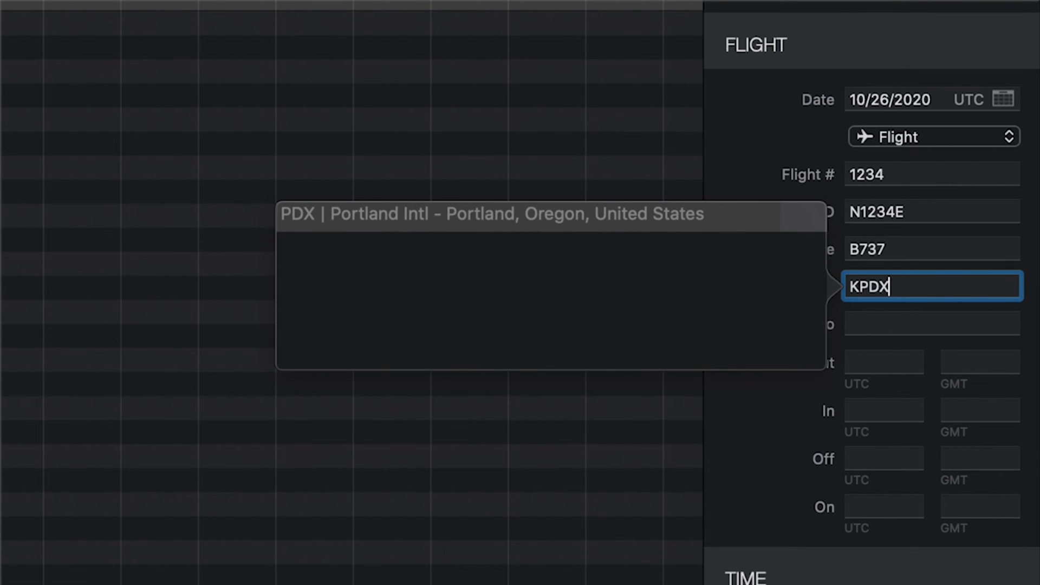
pyautogui.write('Los A')
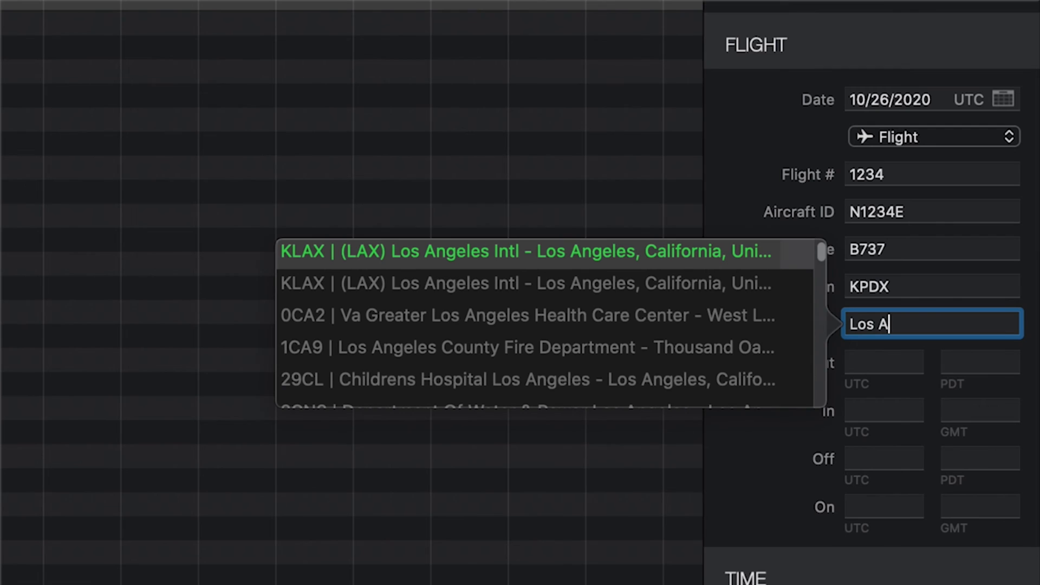
pyautogui.click(524, 251)
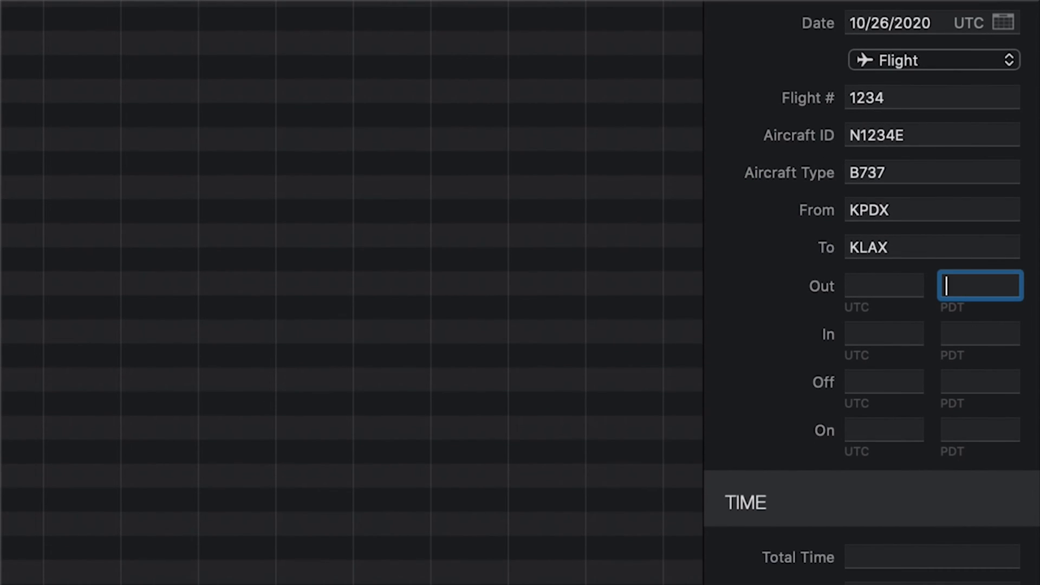
# - Enter out 2000 and in 2210 local, with 1.8 actual instrument time
pyautogui.write('2000')
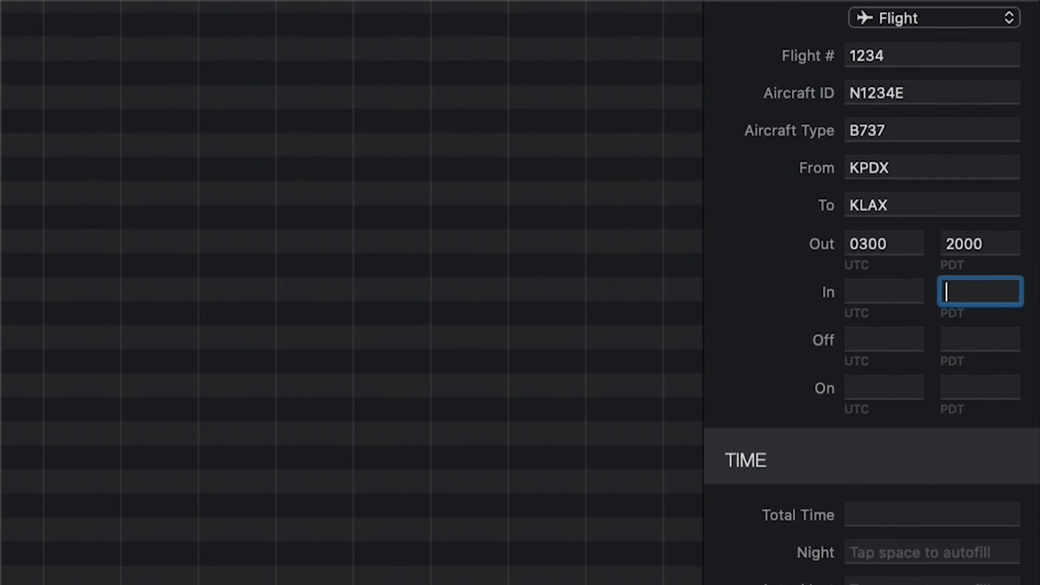
pyautogui.write('2')
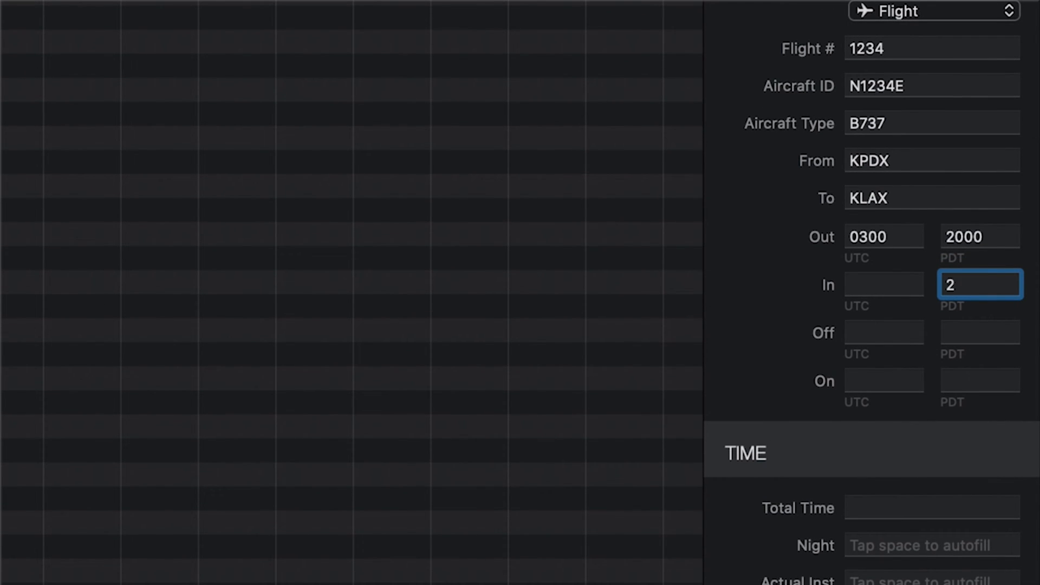
pyautogui.write('210')
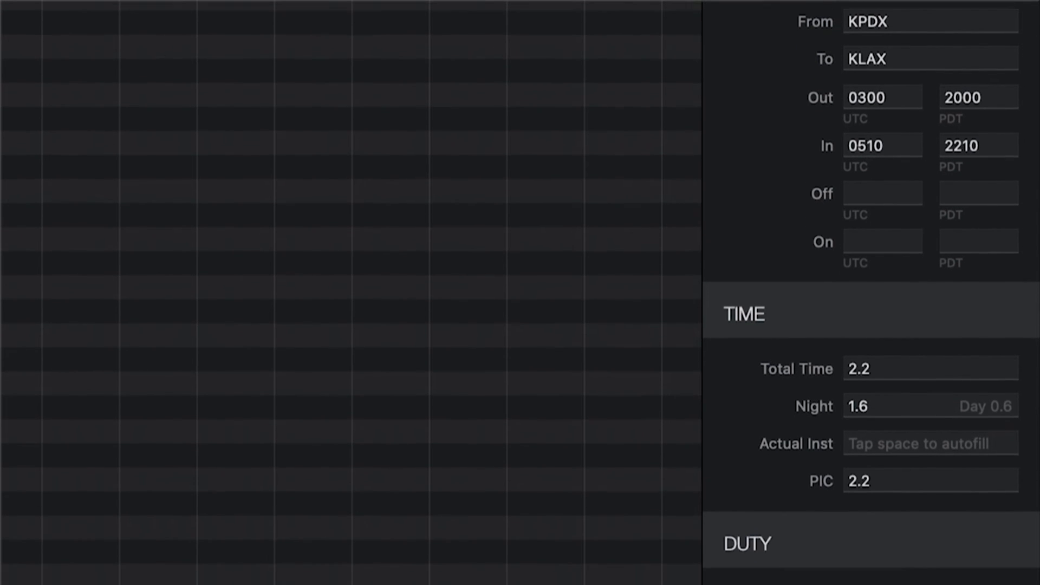
pyautogui.scroll(-3)
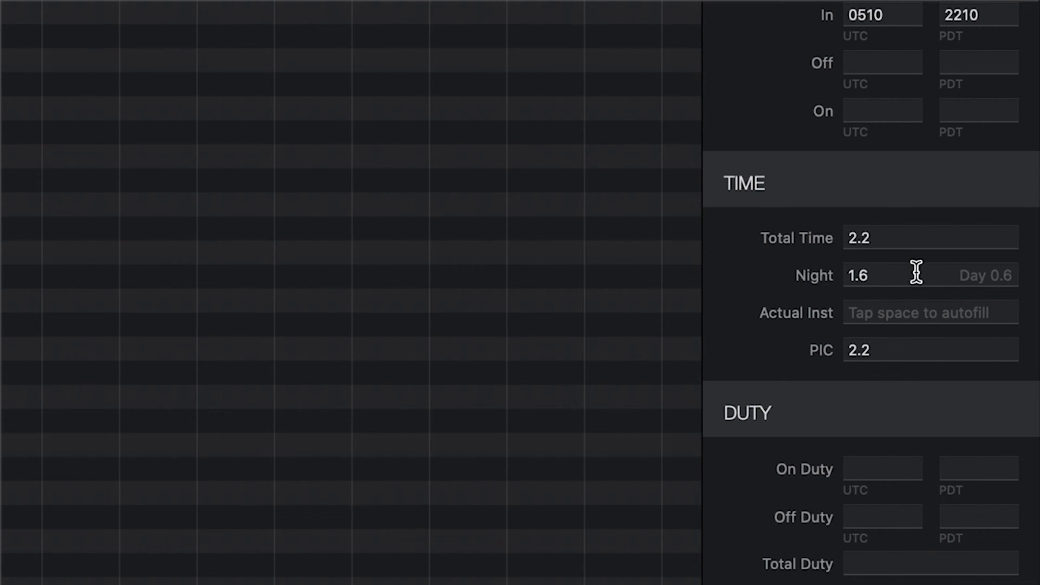
pyautogui.click(919, 274)
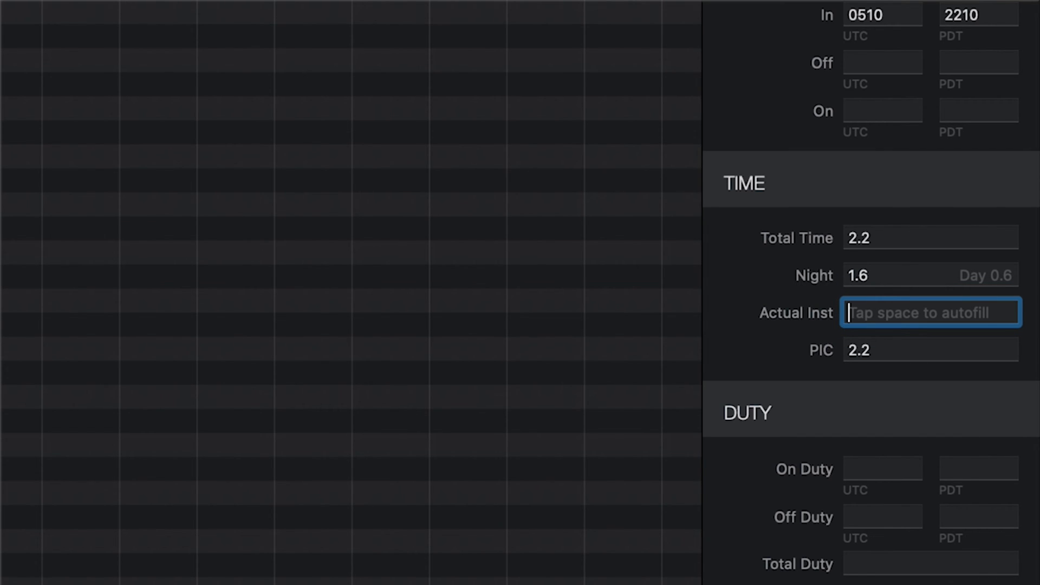
pyautogui.press('space')
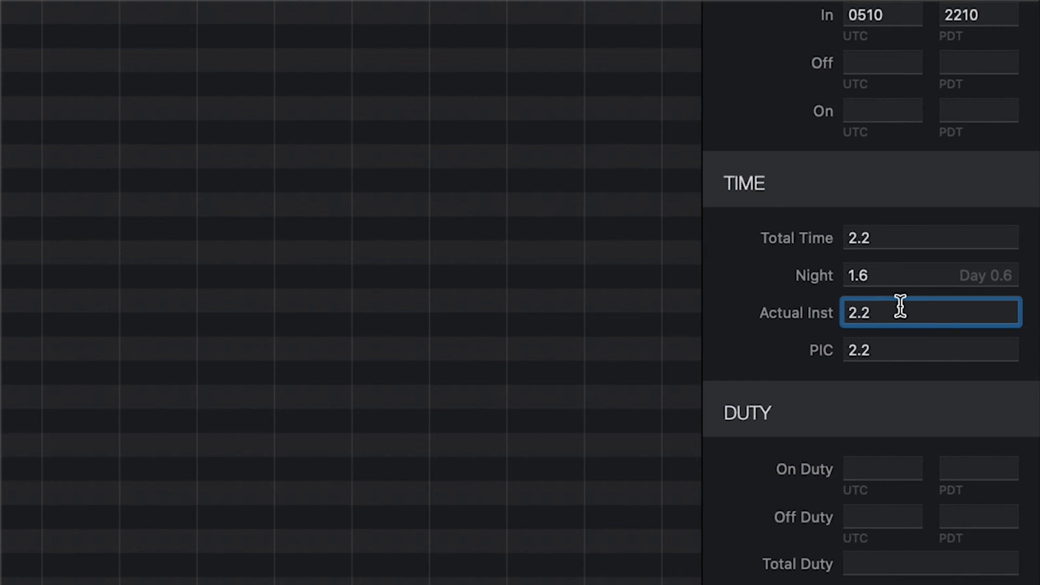
pyautogui.write('1.8')
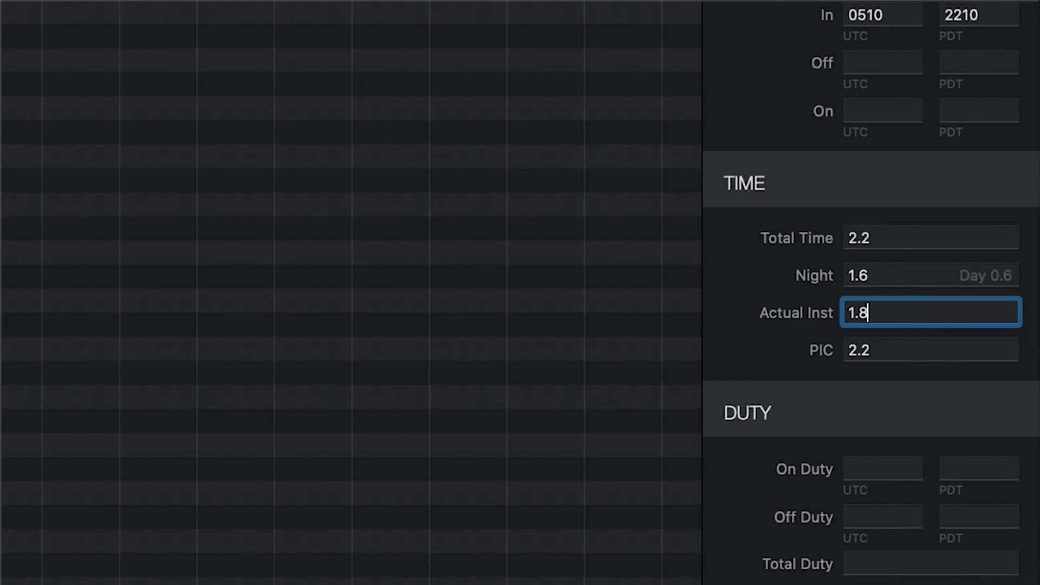
pyautogui.scroll(-3)
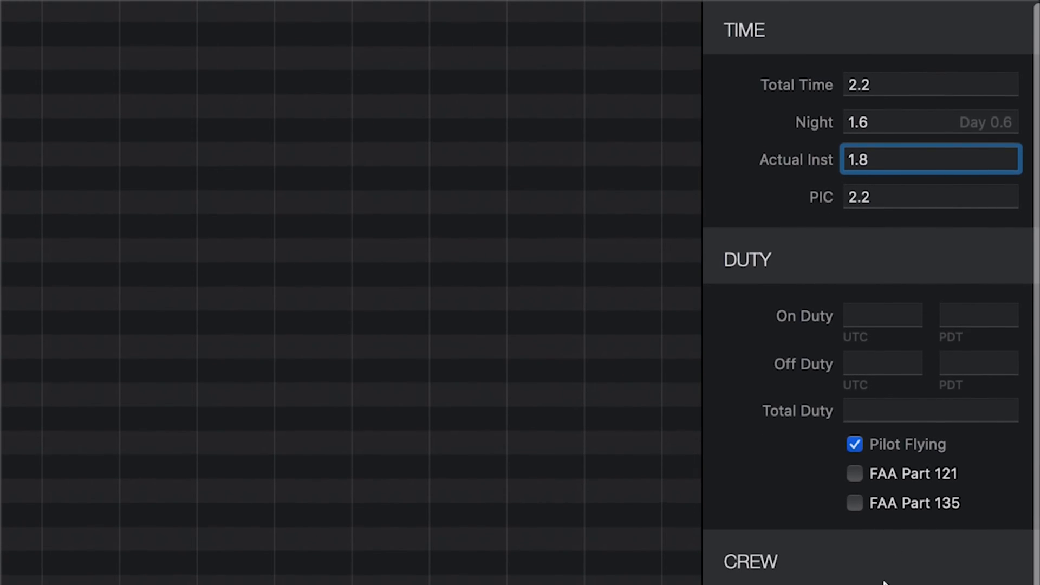
pyautogui.scroll(-3)
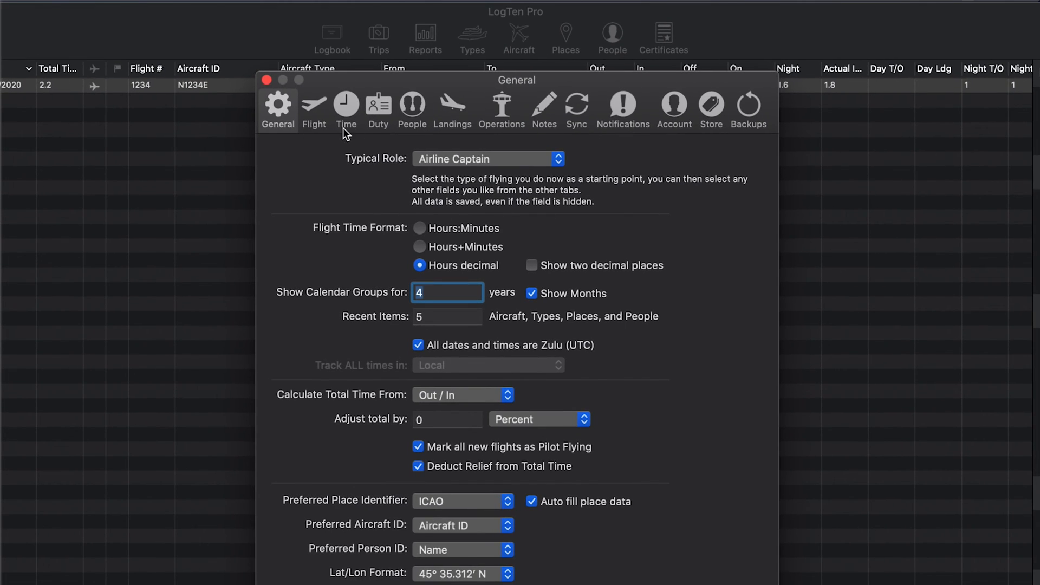
pyautogui.click(377, 109)
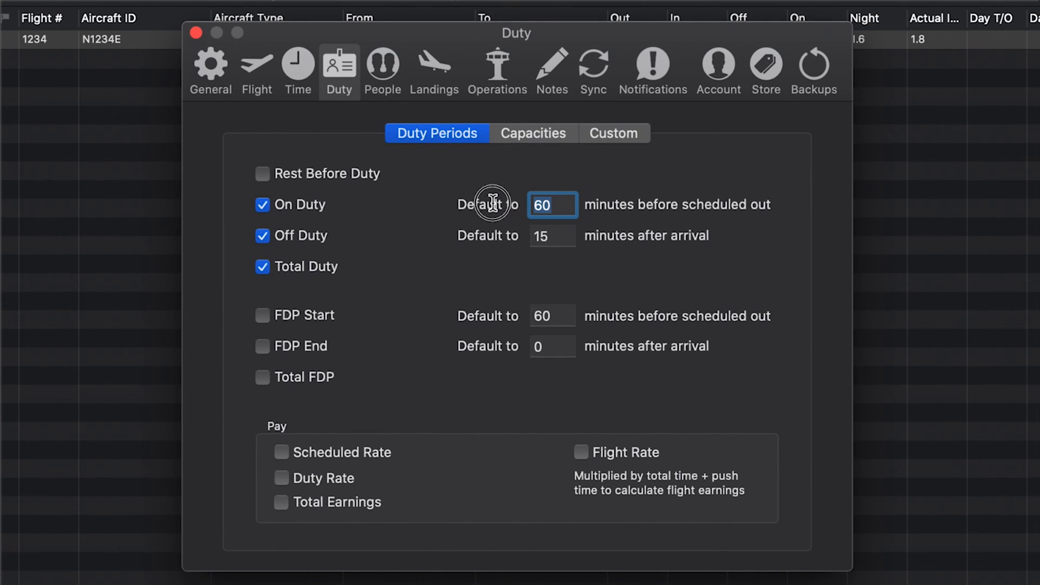
pyautogui.moveTo(533, 133)
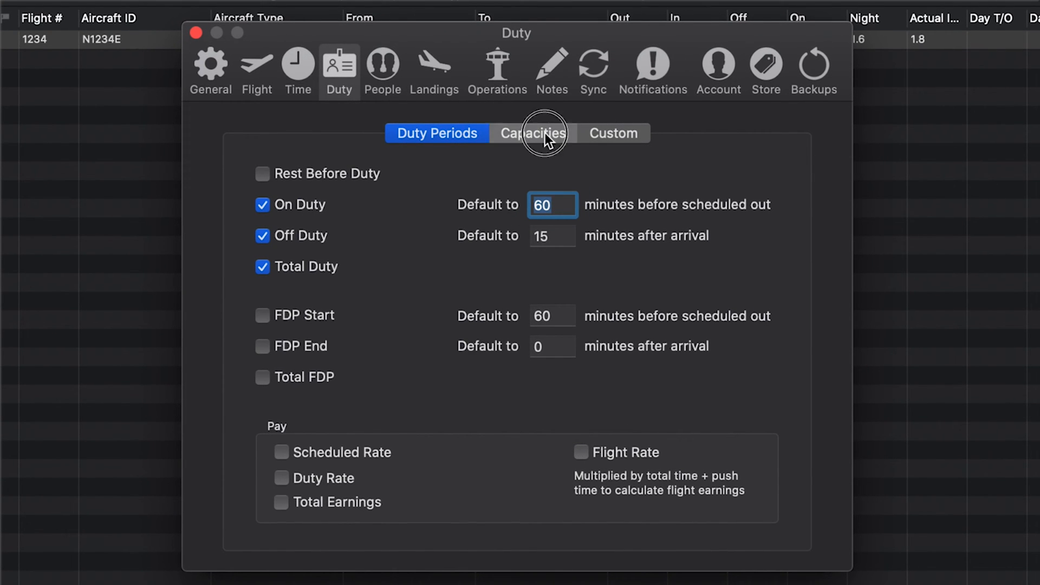
pyautogui.click(533, 133)
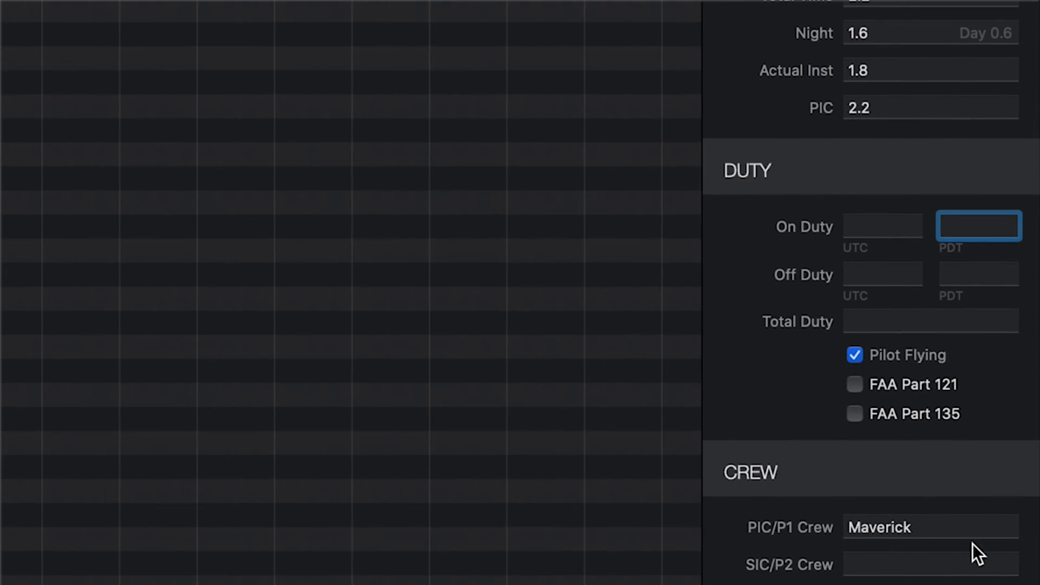
# - Enter on-duty 1900 and off-duty 2225 local for a total duty of 3.4
pyautogui.write('1900')
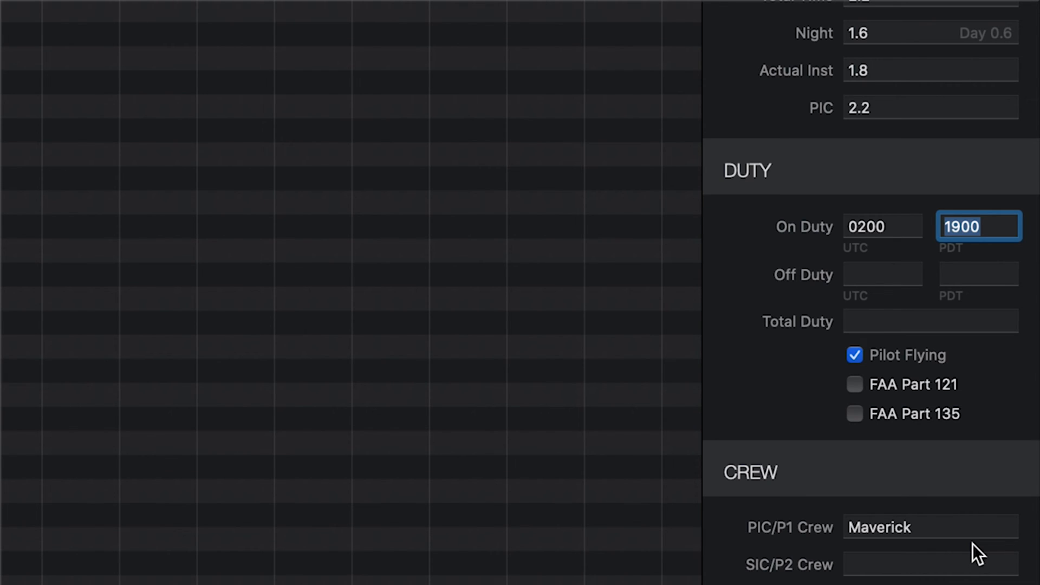
pyautogui.write('2225')
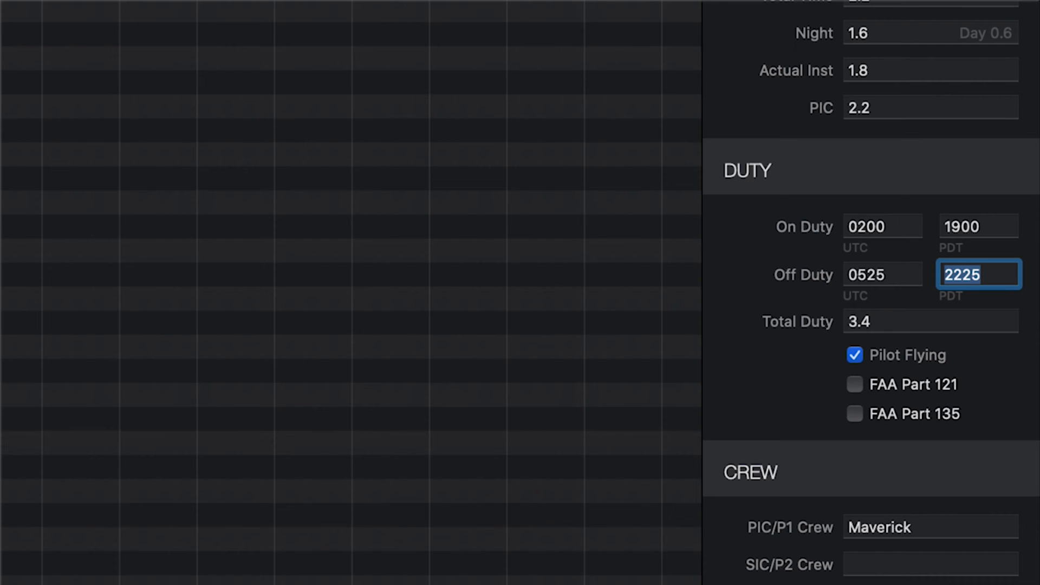
pyautogui.scroll(-3)
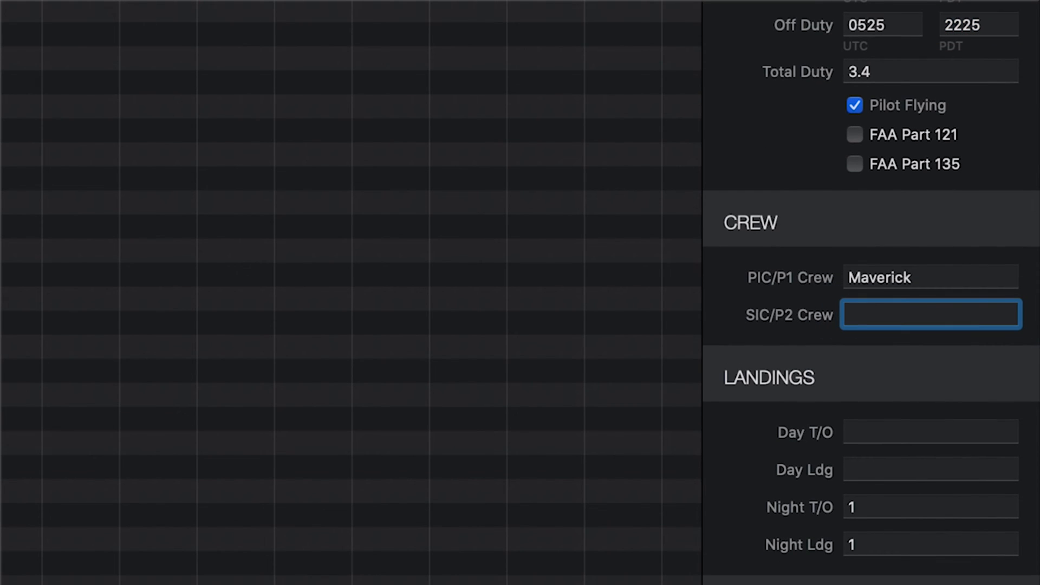
pyautogui.write('M')
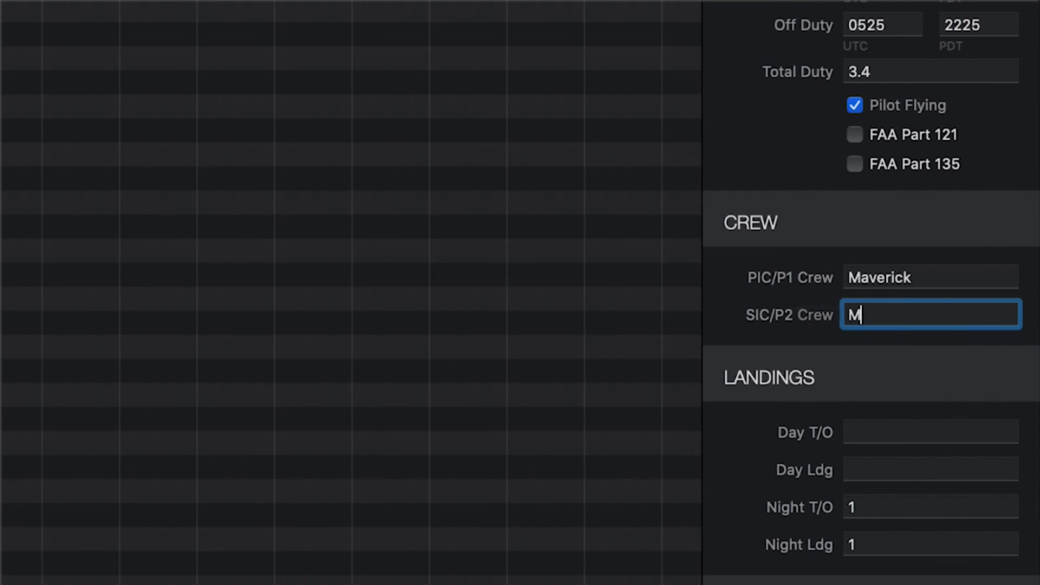
pyautogui.write('ik')
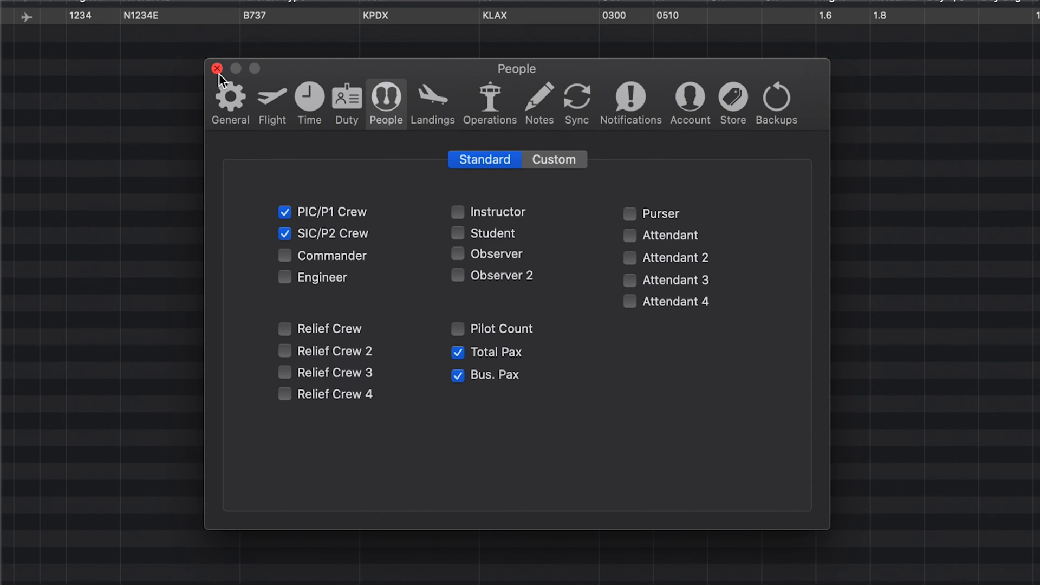
pyautogui.click(216, 68)
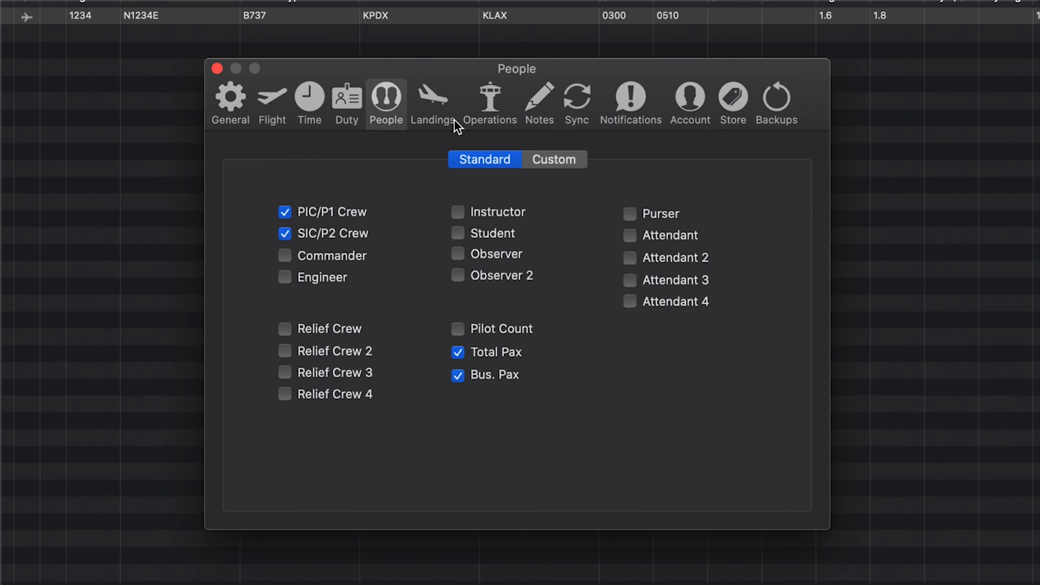
pyautogui.click(432, 99)
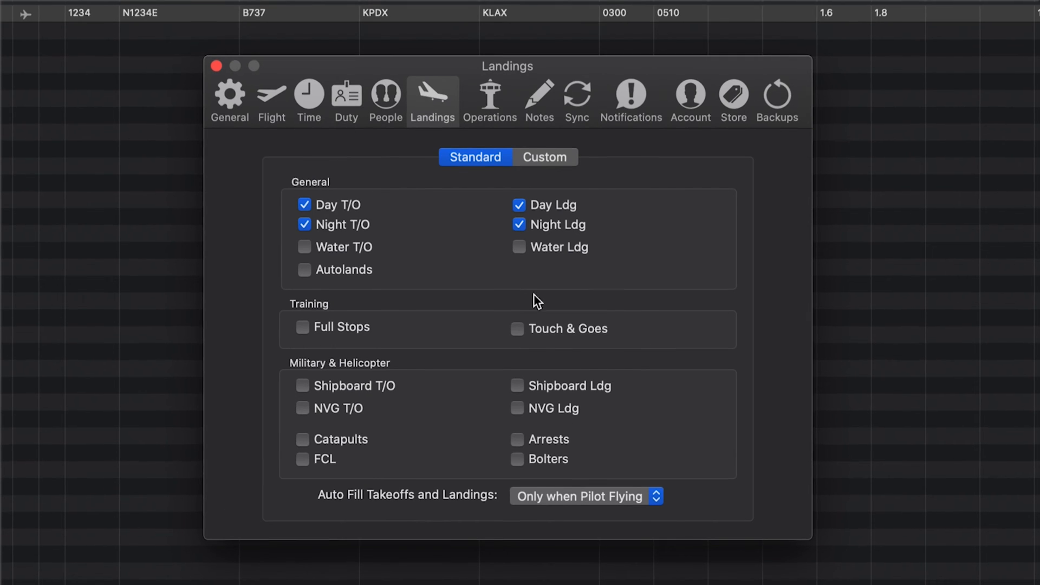
pyautogui.click(584, 496)
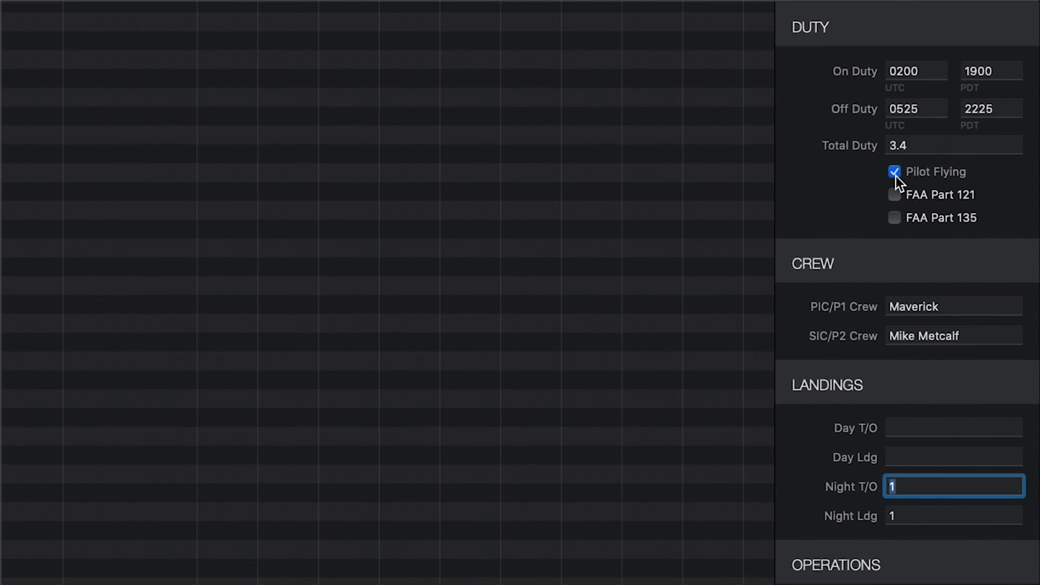
# - Keep pilot flying marked and log Approach 1 as GPS/GNSS to runway 24R at KLAX
pyautogui.click(894, 173)
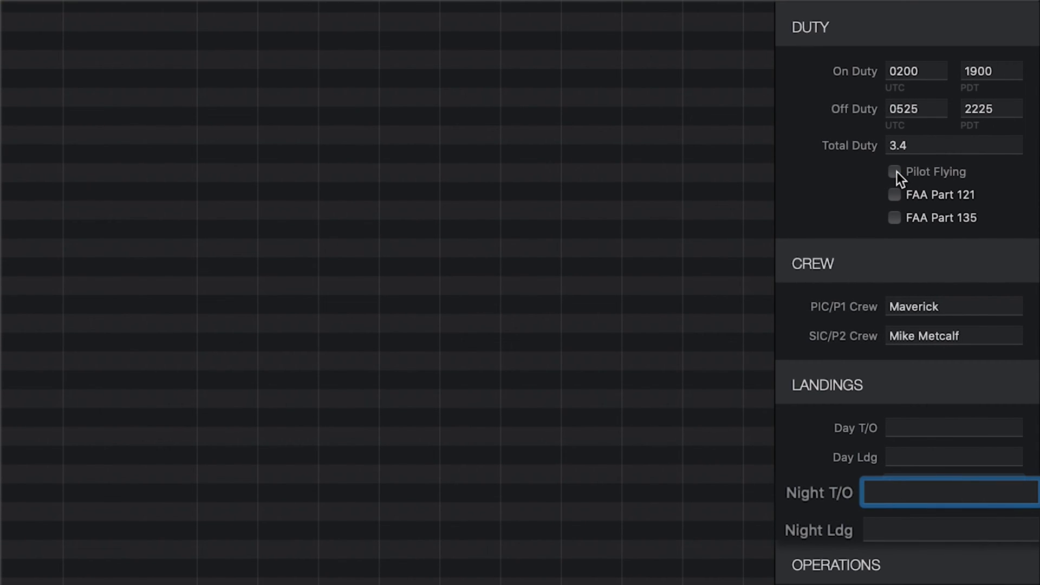
pyautogui.click(894, 171)
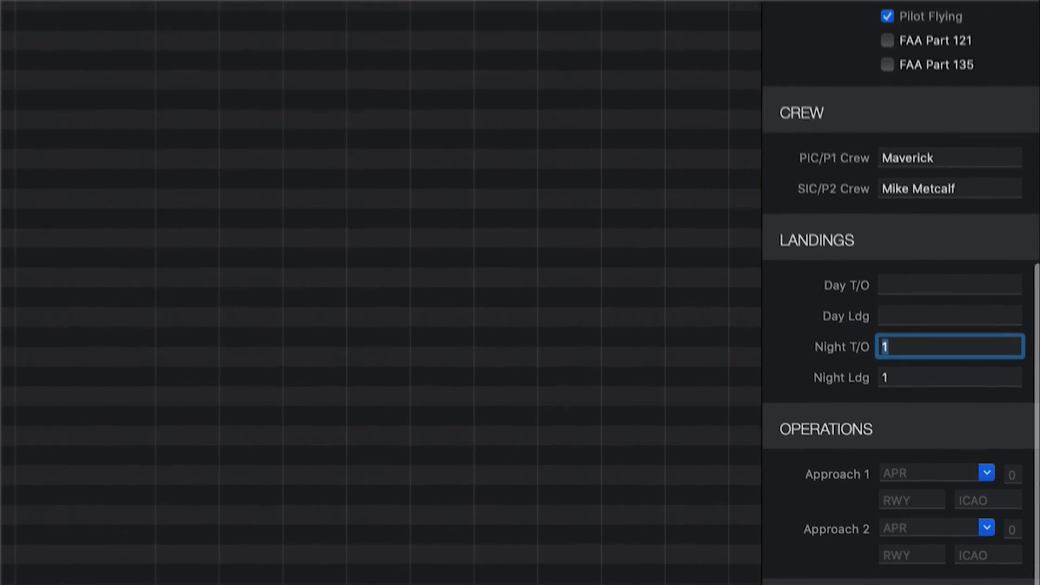
pyautogui.scroll(-3)
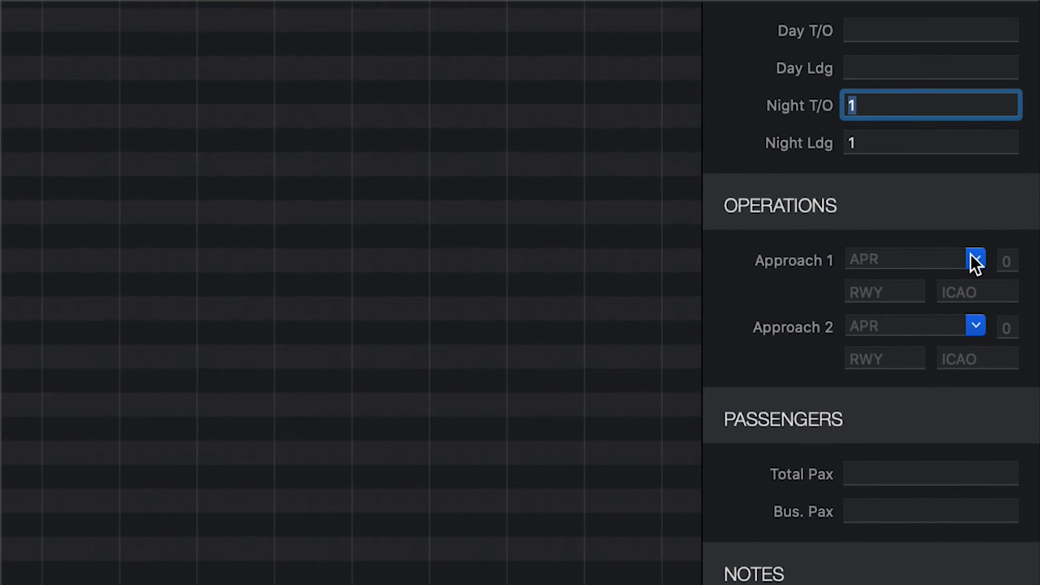
pyautogui.click(976, 259)
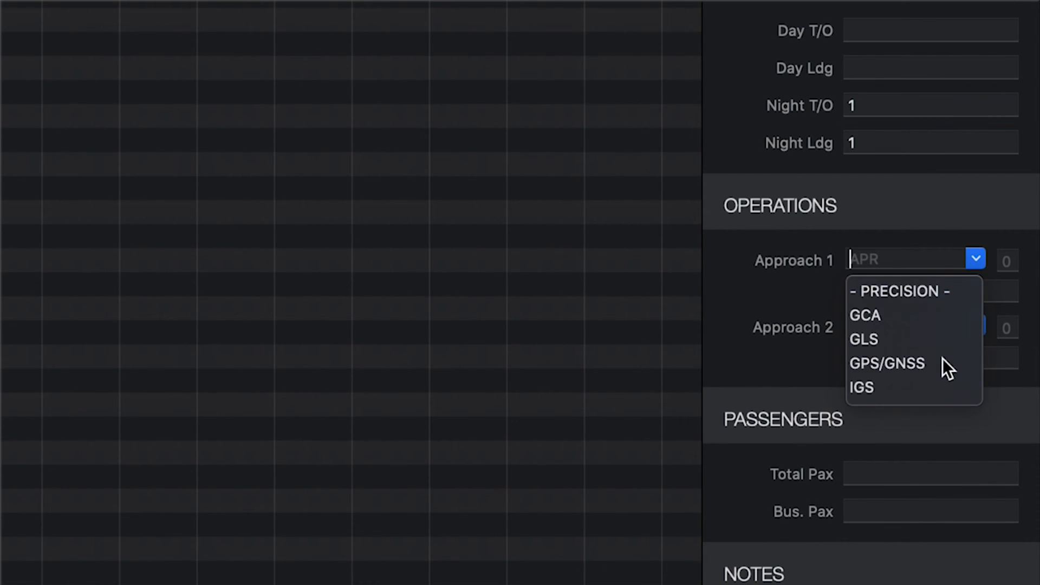
pyautogui.click(887, 363)
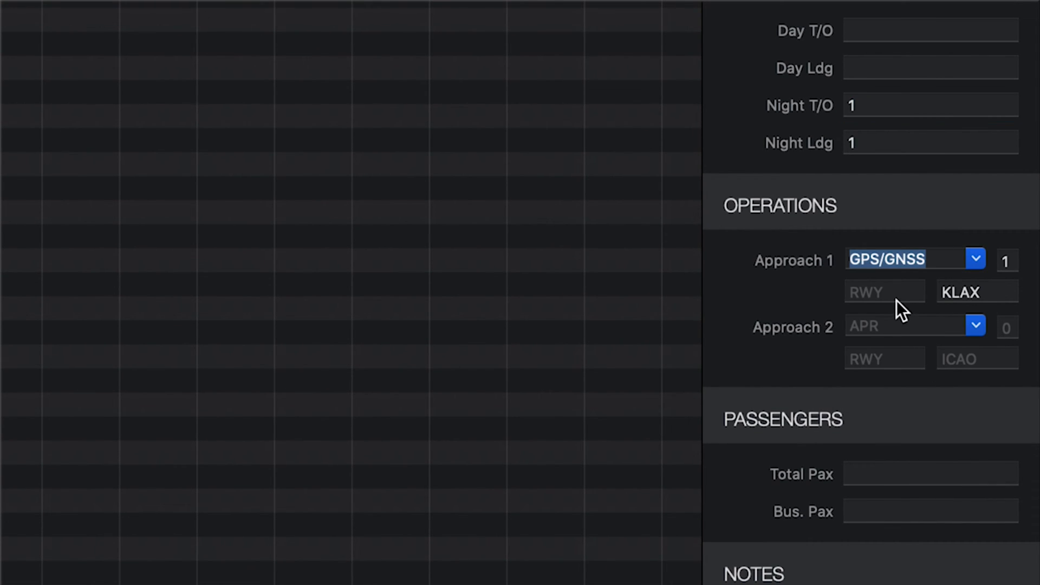
pyautogui.write('2')
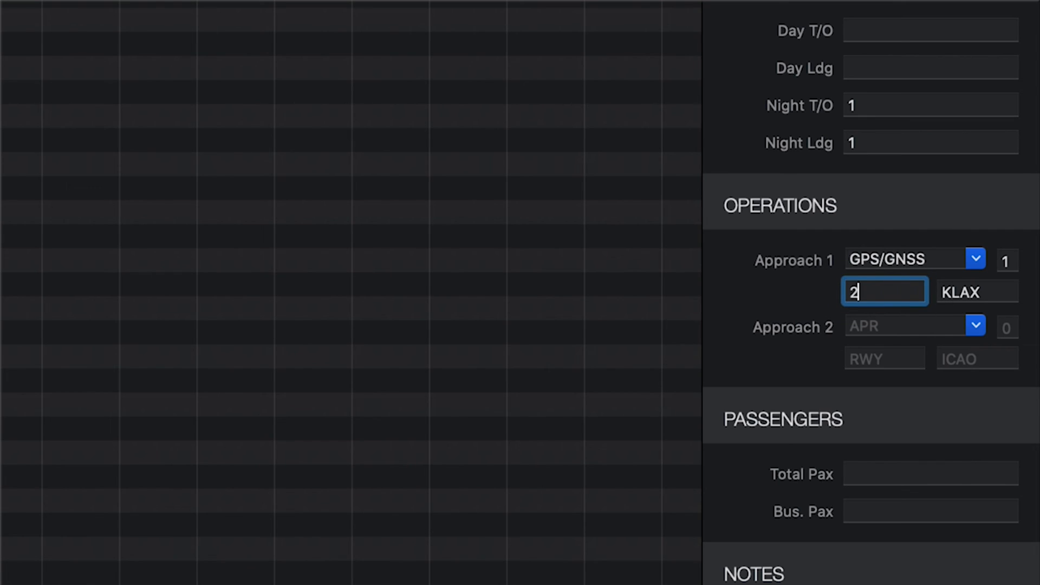
pyautogui.write('4R')
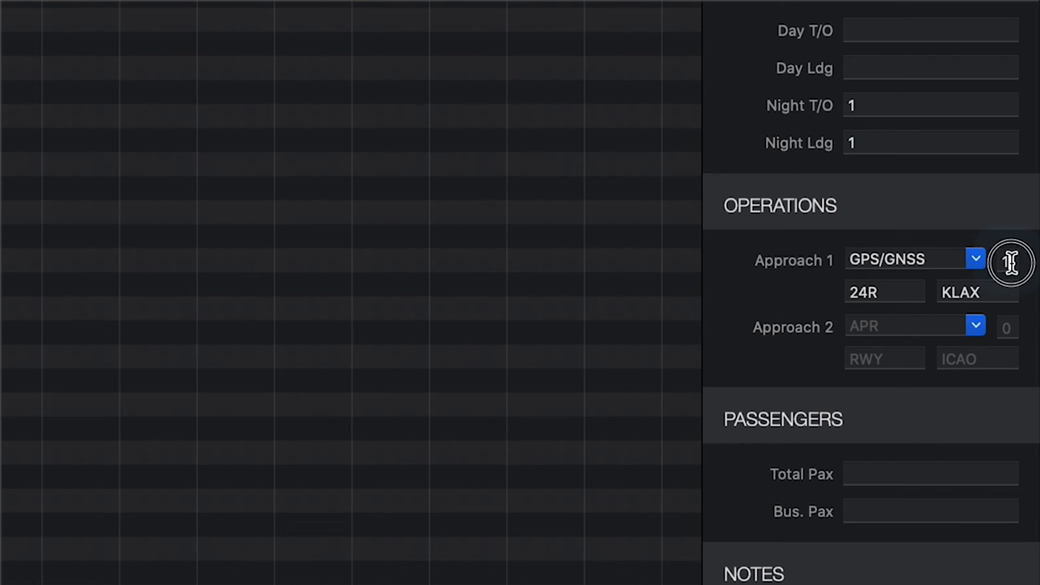
pyautogui.click(975, 291)
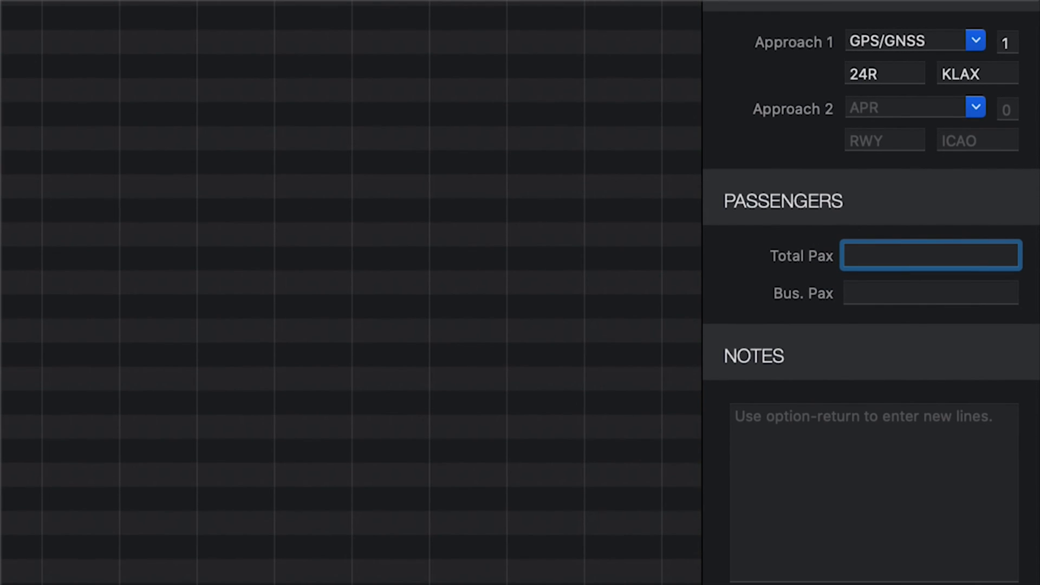
# - Enter 98 total and 6 business passengers and show the Use Code choices
pyautogui.click(929, 254)
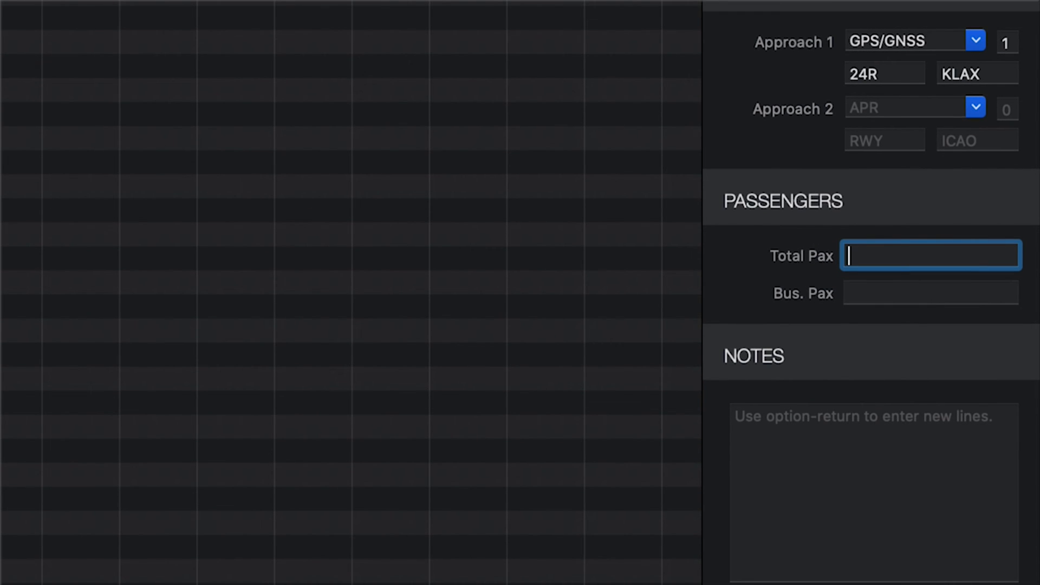
pyautogui.write('98')
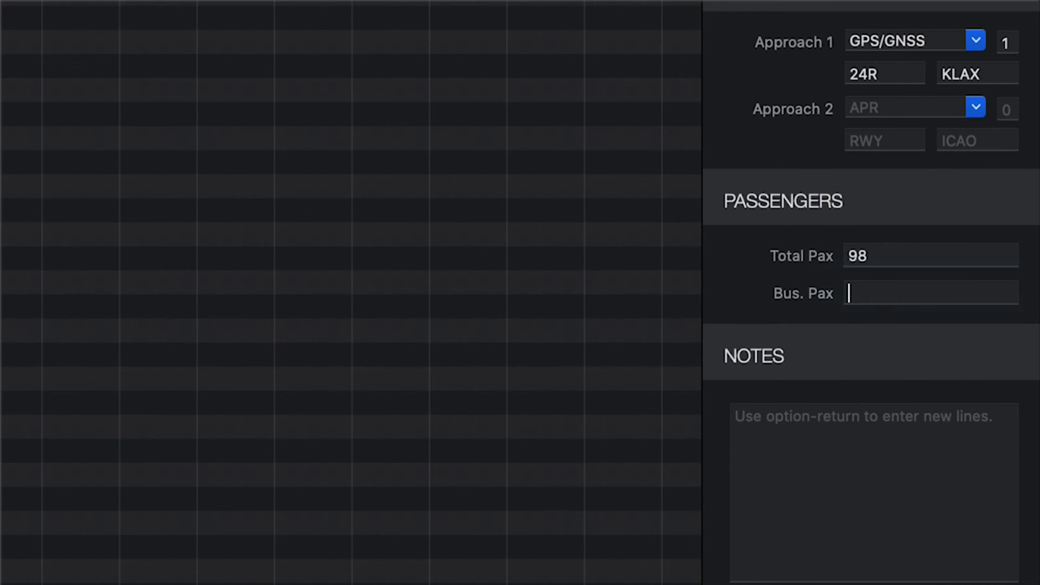
pyautogui.write('6')
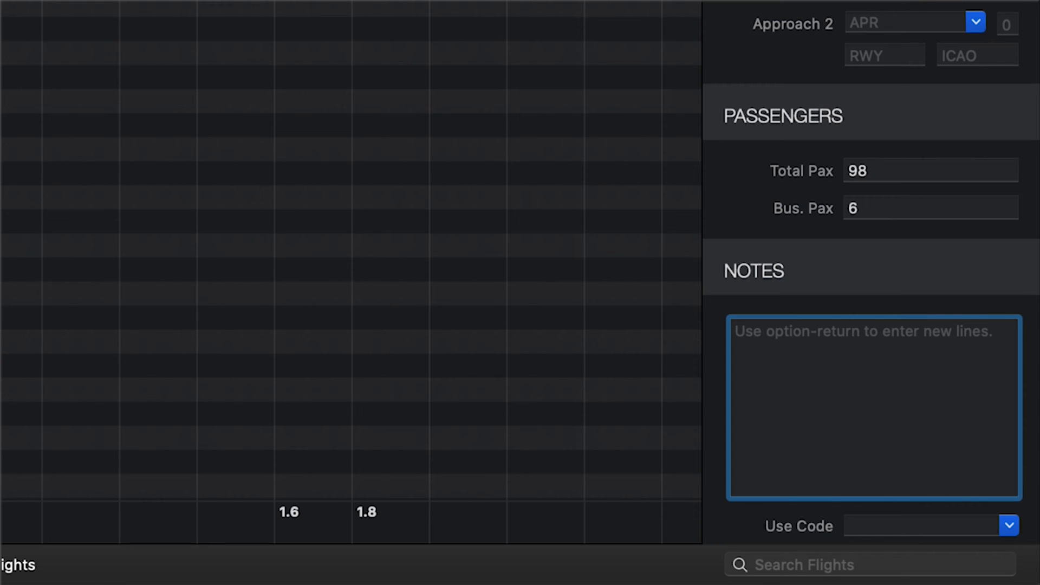
pyautogui.click(928, 526)
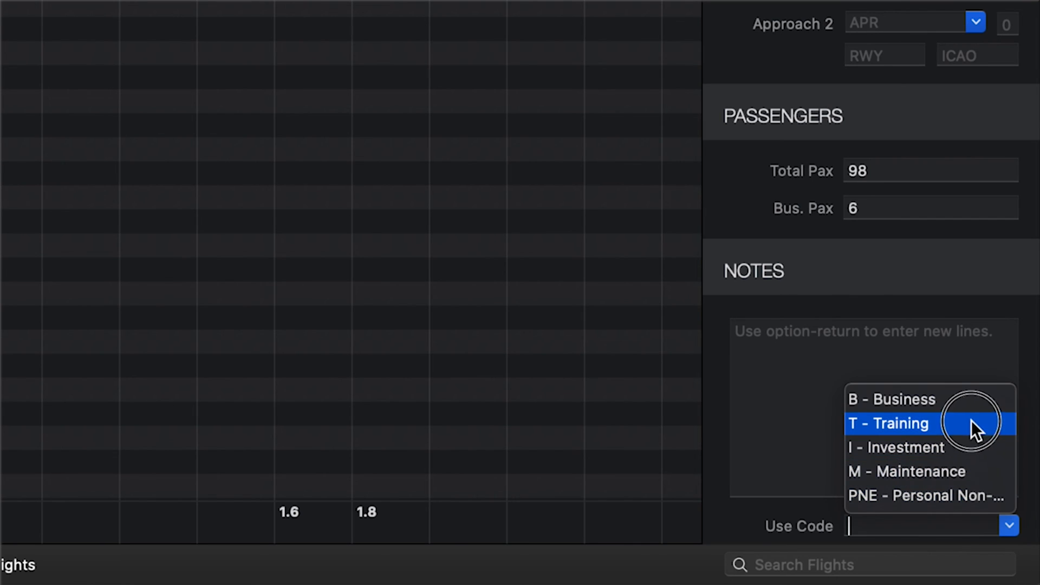
pyautogui.scroll(-3)
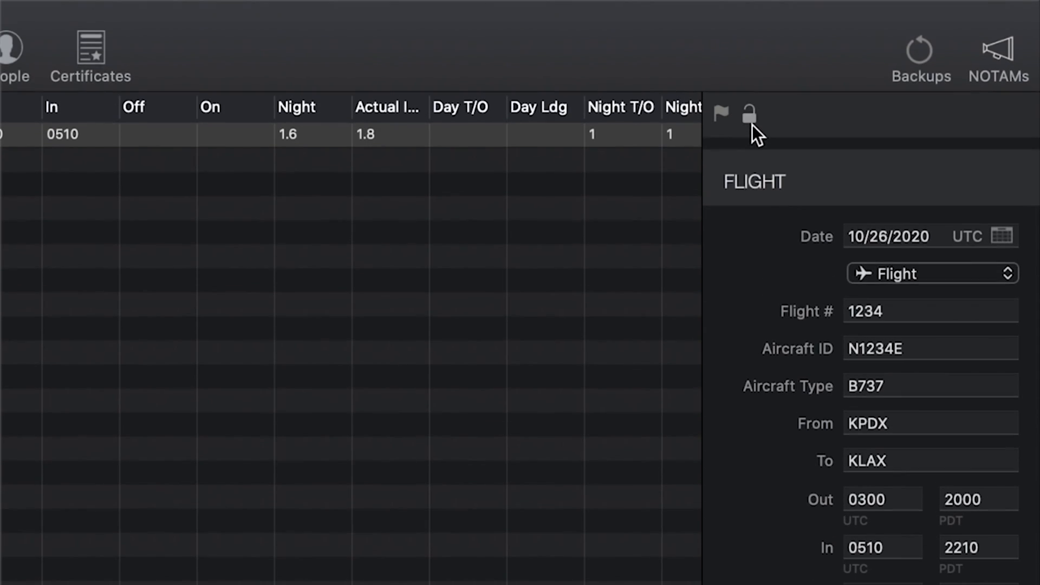
# - Lock and sign the flight entry, then attempt unlocking to raise the signature-deletion warning
pyautogui.click(750, 113)
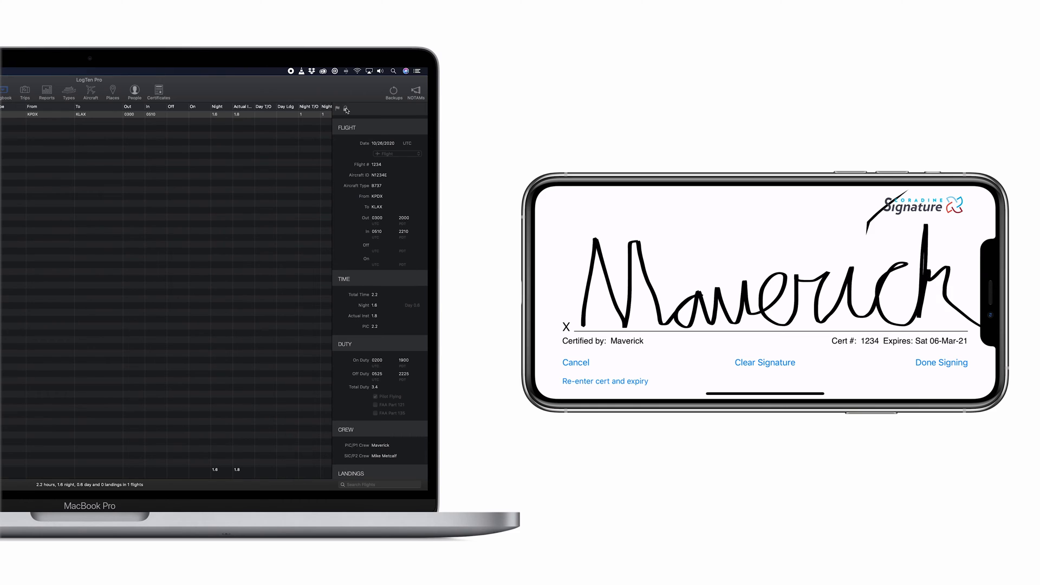
pyautogui.click(940, 362)
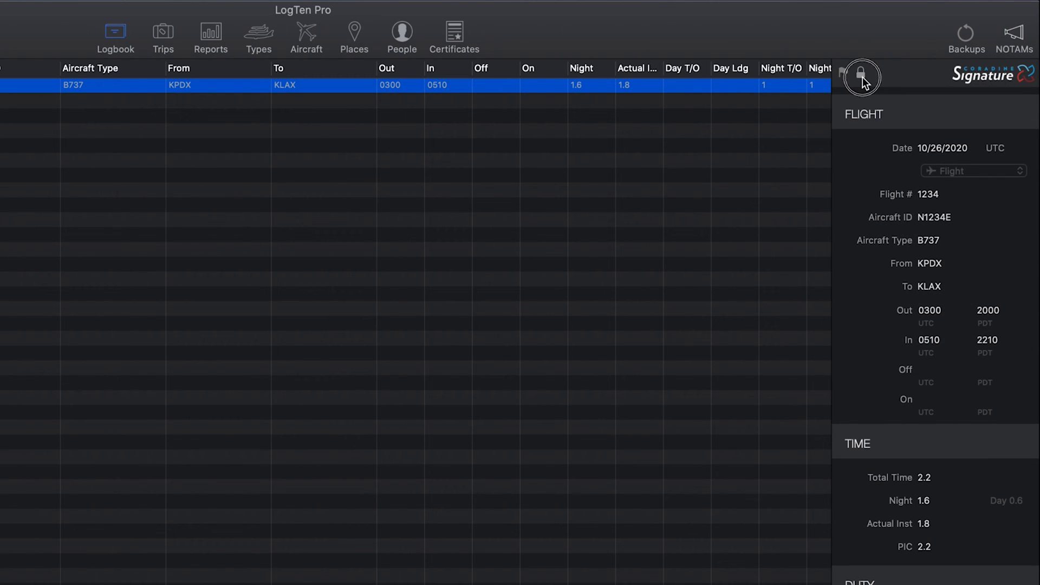
pyautogui.click(861, 77)
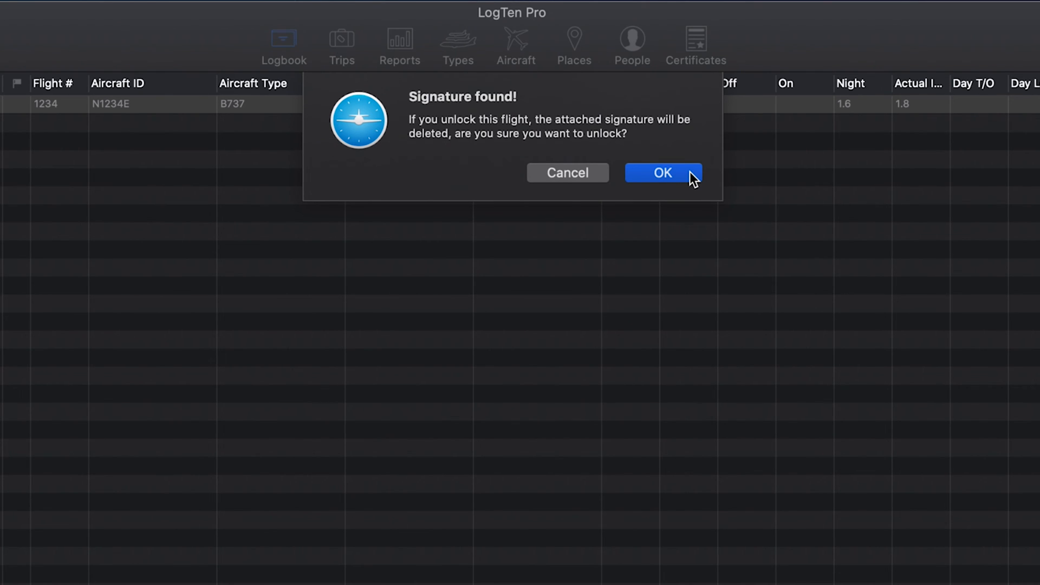
pyautogui.moveTo(567, 172)
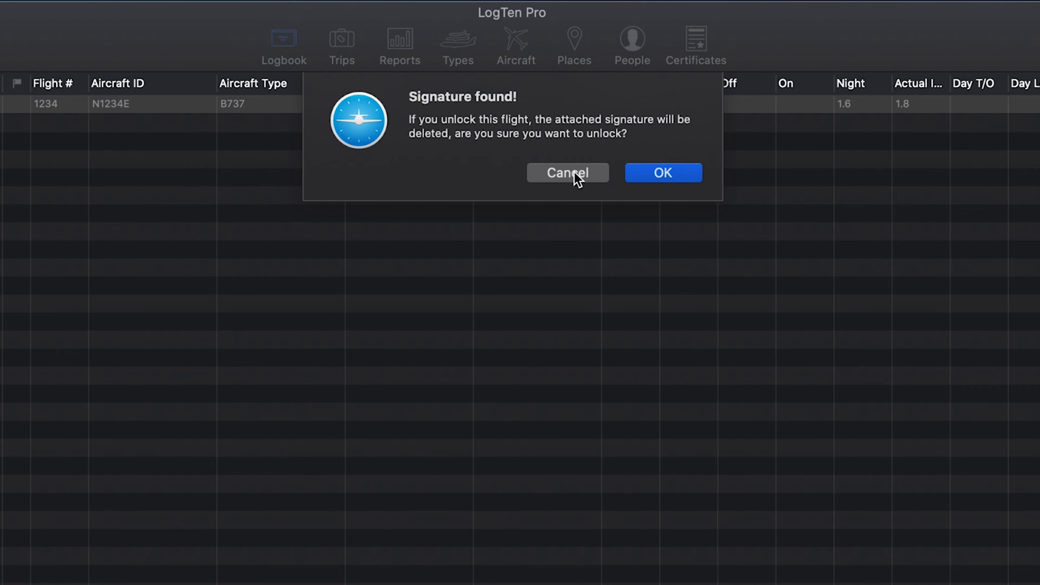
# - Cancel the unlock and duplicate the flight as a 10/27/2020 entry via File > Duplicate
pyautogui.click(566, 172)
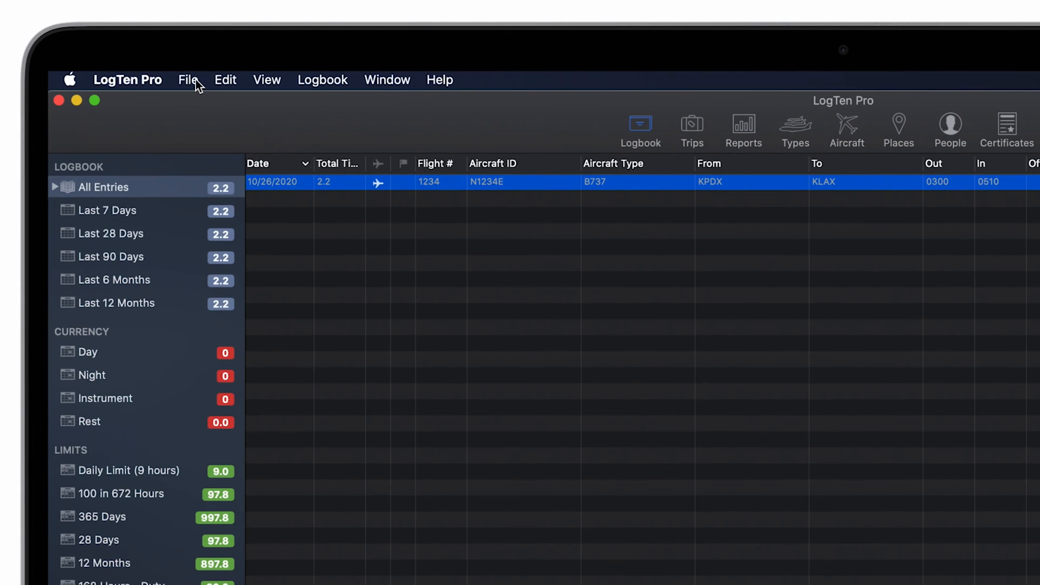
pyautogui.click(187, 79)
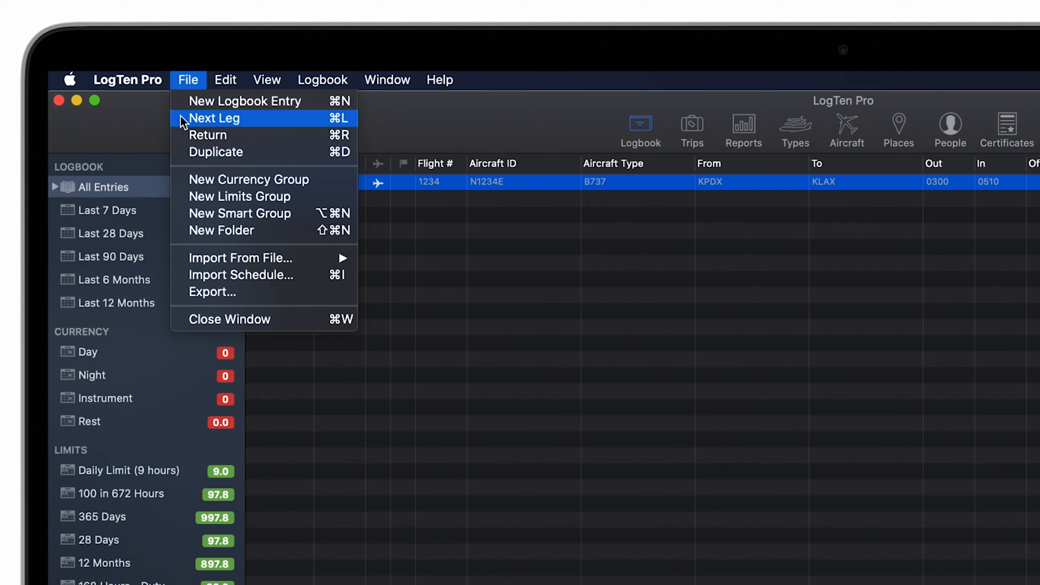
pyautogui.moveTo(215, 152)
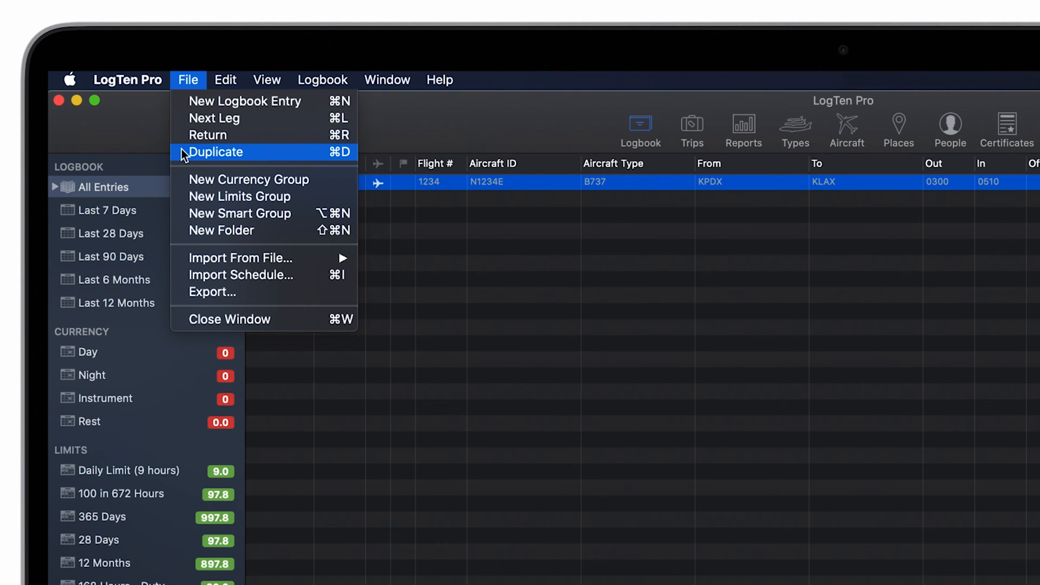
pyautogui.click(190, 152)
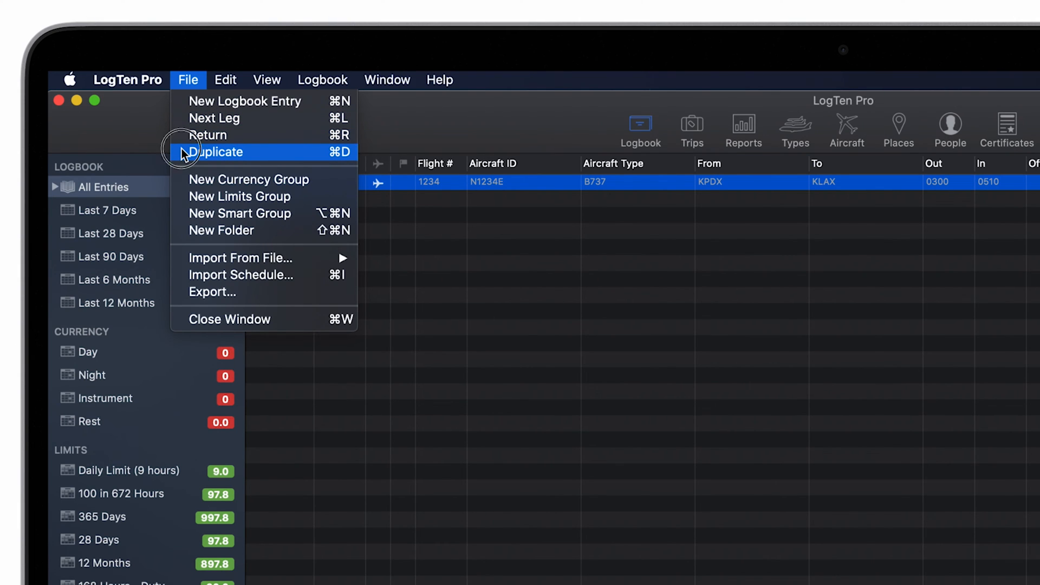
pyautogui.click(217, 151)
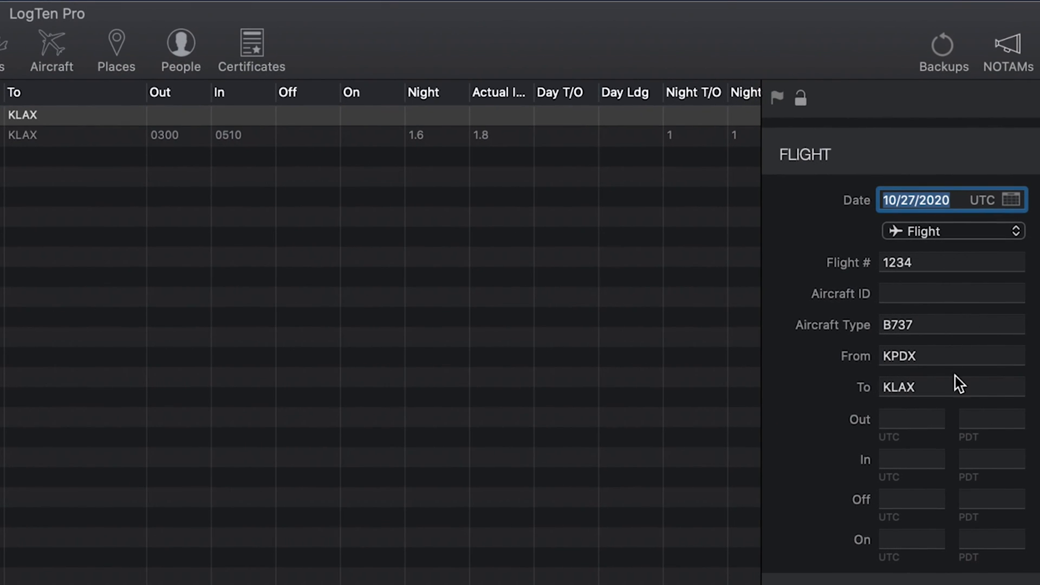
pyautogui.moveTo(957, 388)
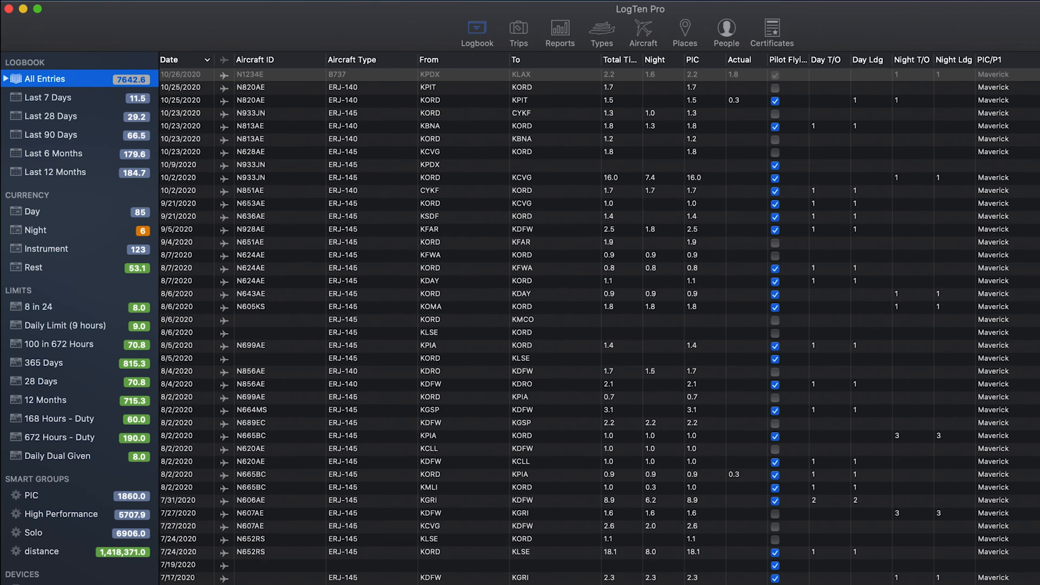
# - Browse the last 7 days, last 6 months, Day currency and Rest currency groups, settling on Day
pyautogui.scroll(-3)
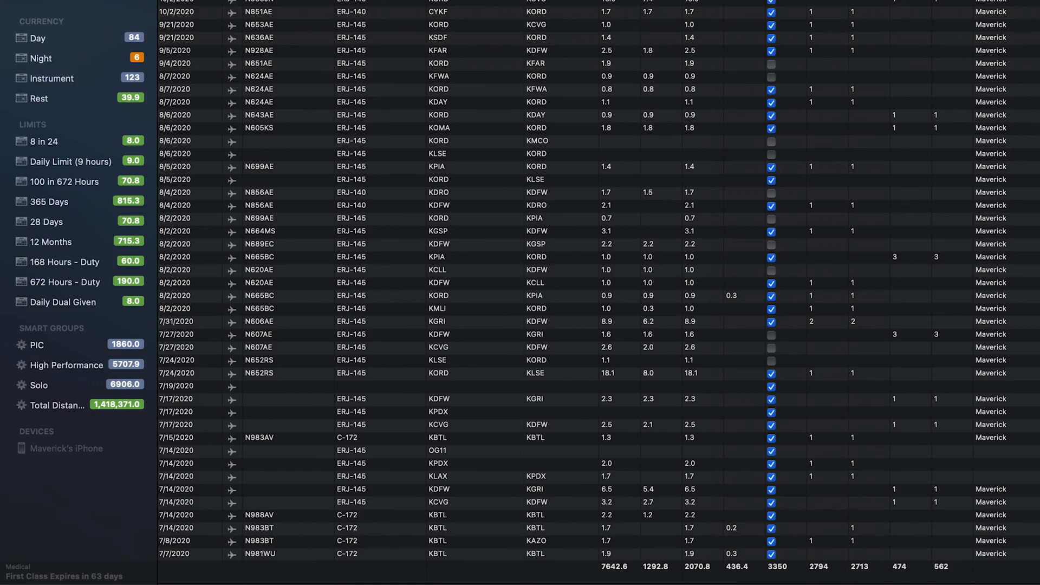
pyautogui.click(59, 119)
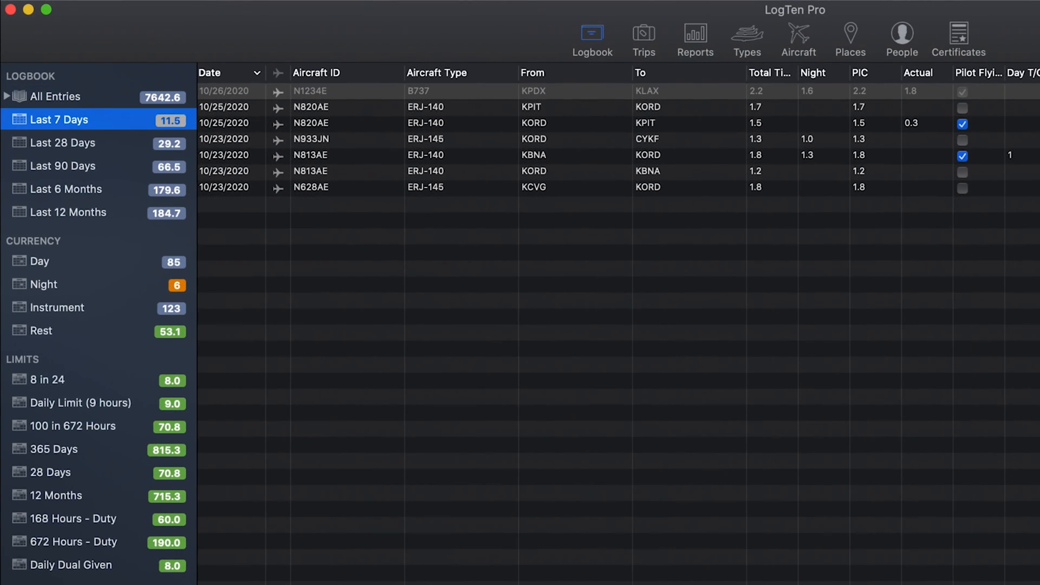
pyautogui.click(63, 143)
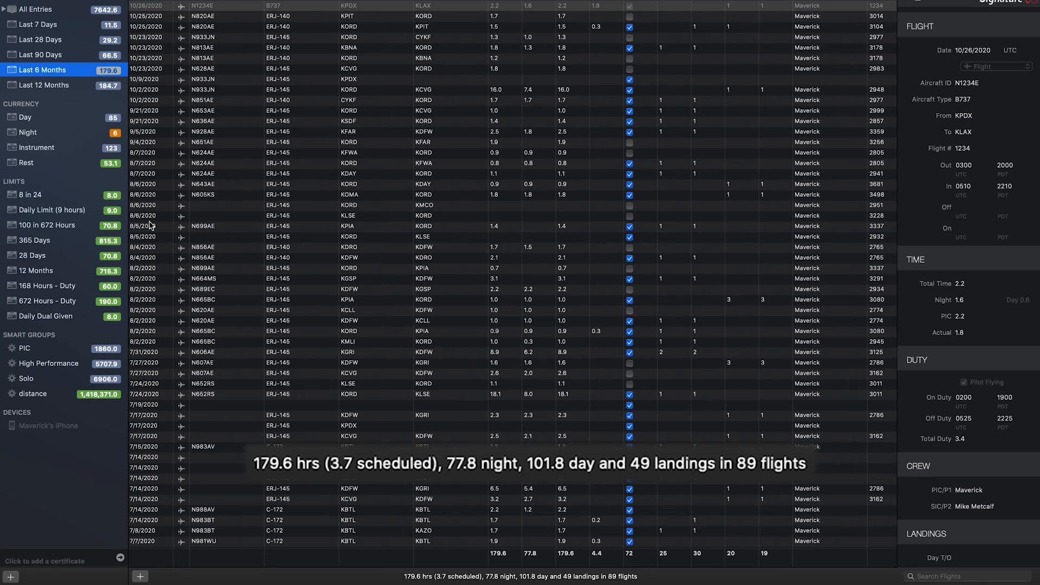
pyautogui.click(29, 253)
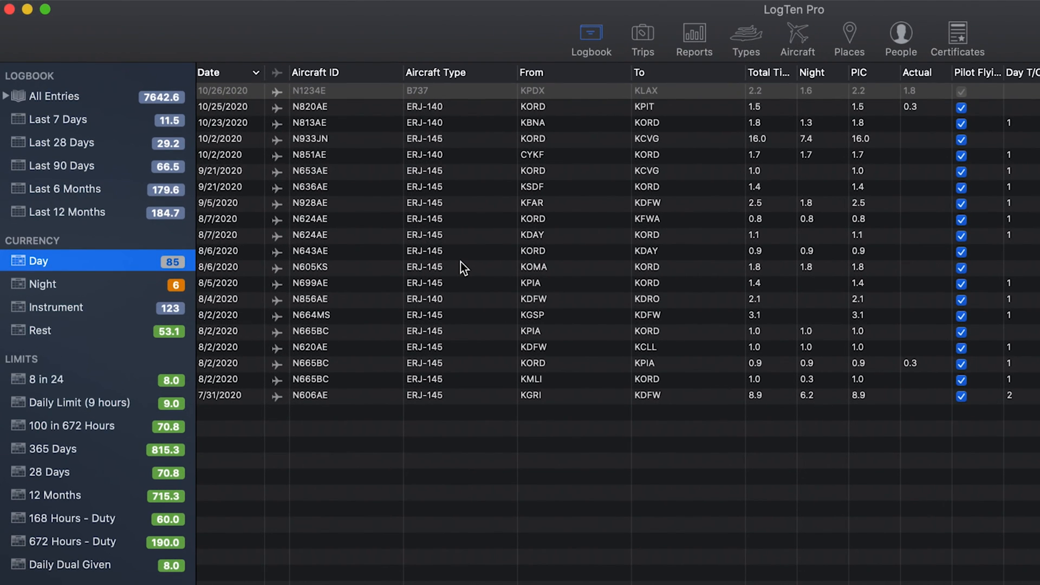
pyautogui.click(40, 330)
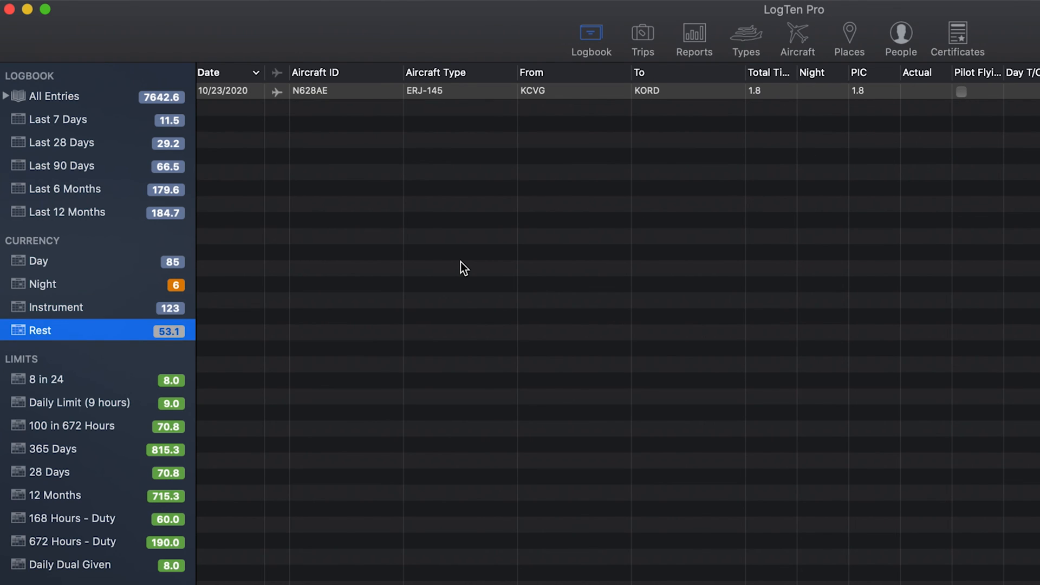
pyautogui.moveTo(175, 279)
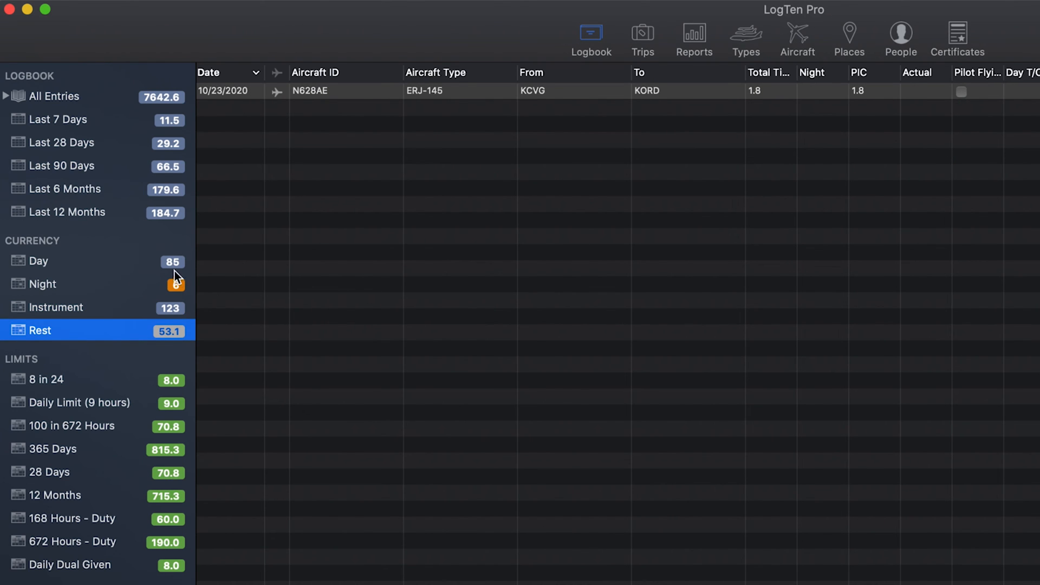
pyautogui.click(39, 261)
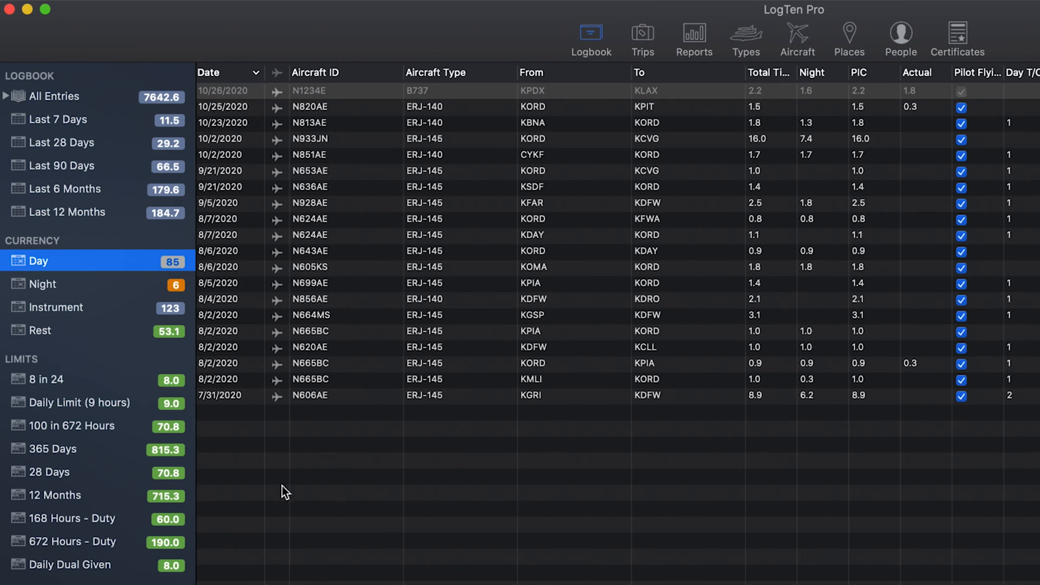
pyautogui.moveTo(293, 510)
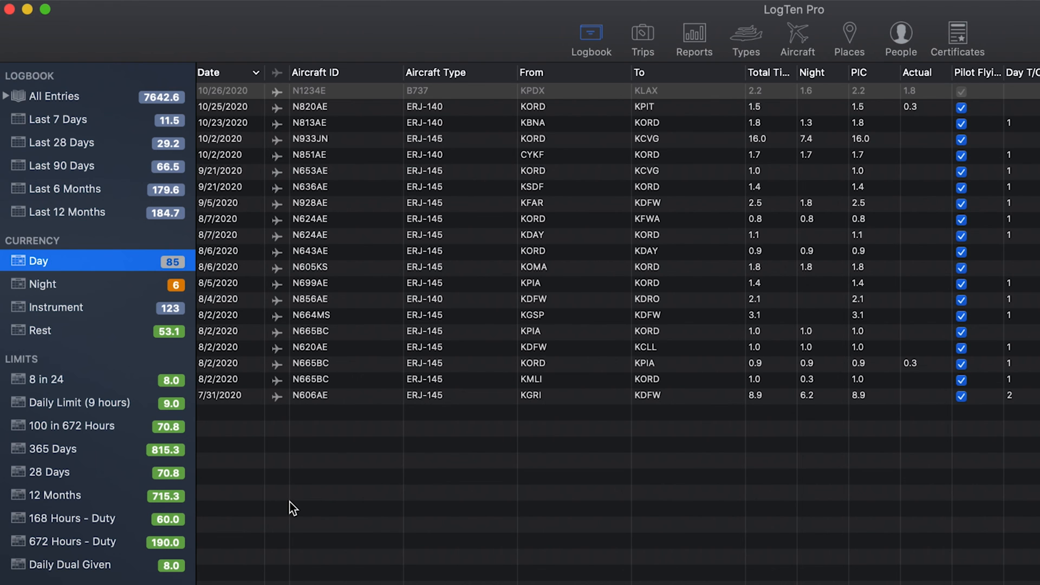
pyautogui.scroll(-3)
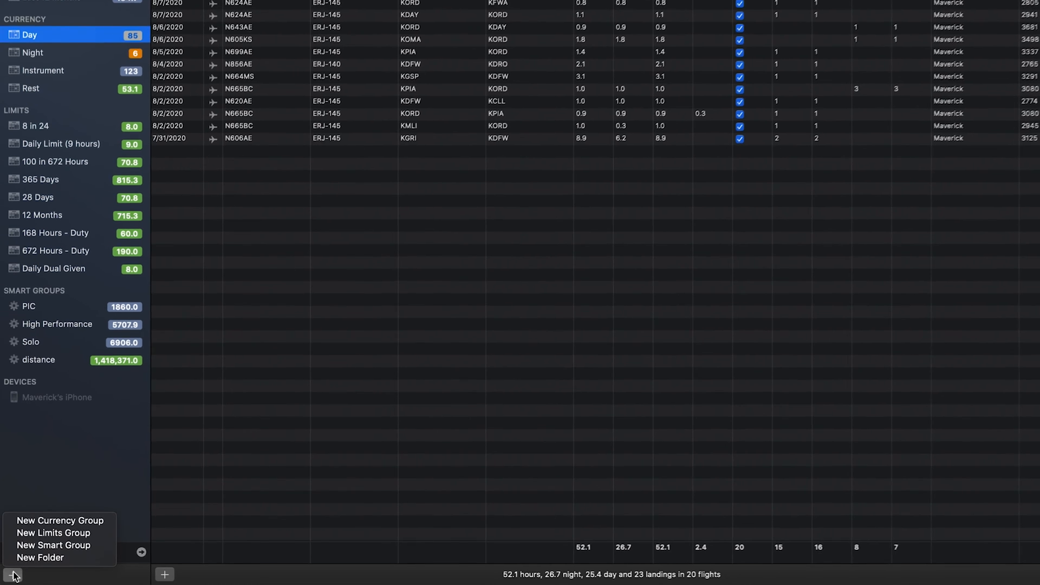
# - Bring up the choices for adding a new currency, limits, smart group or folder
pyautogui.click(43, 126)
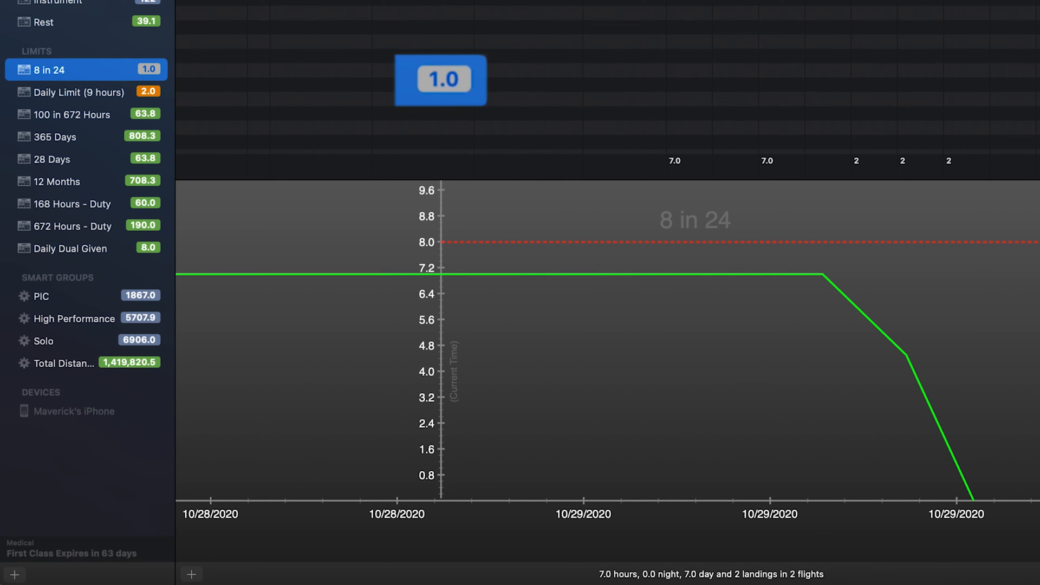
pyautogui.moveTo(403, 61)
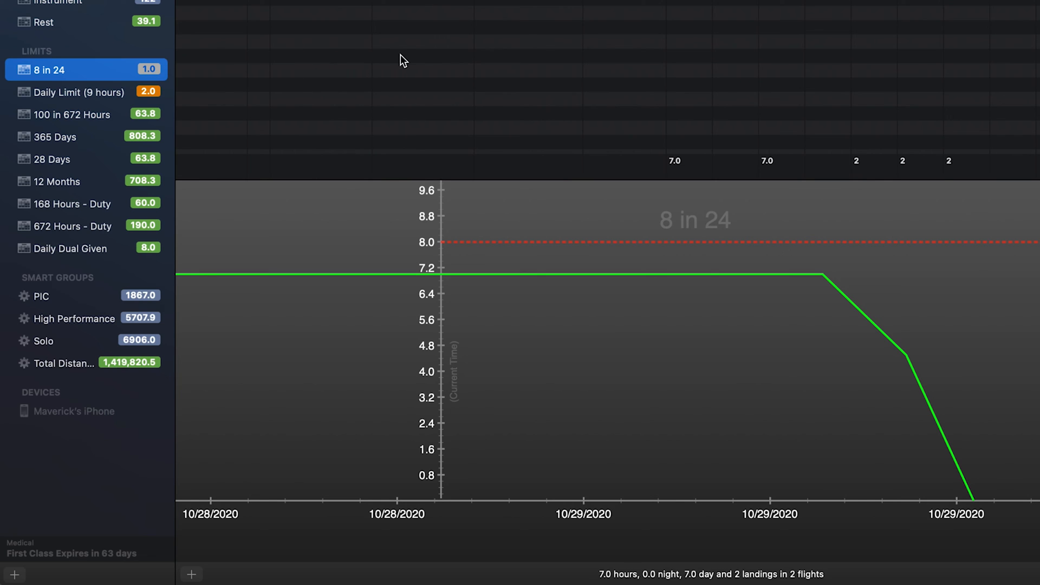
pyautogui.moveTo(163, 58)
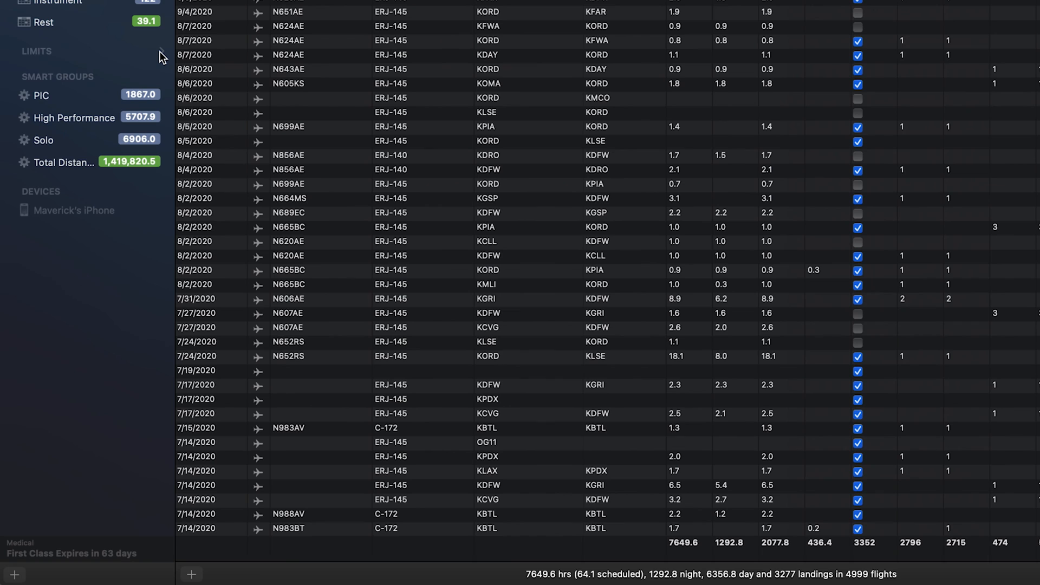
# - Create a Tailwheel Time smart group matching aircraft whose Tailwheel flag is checked
pyautogui.click(59, 95)
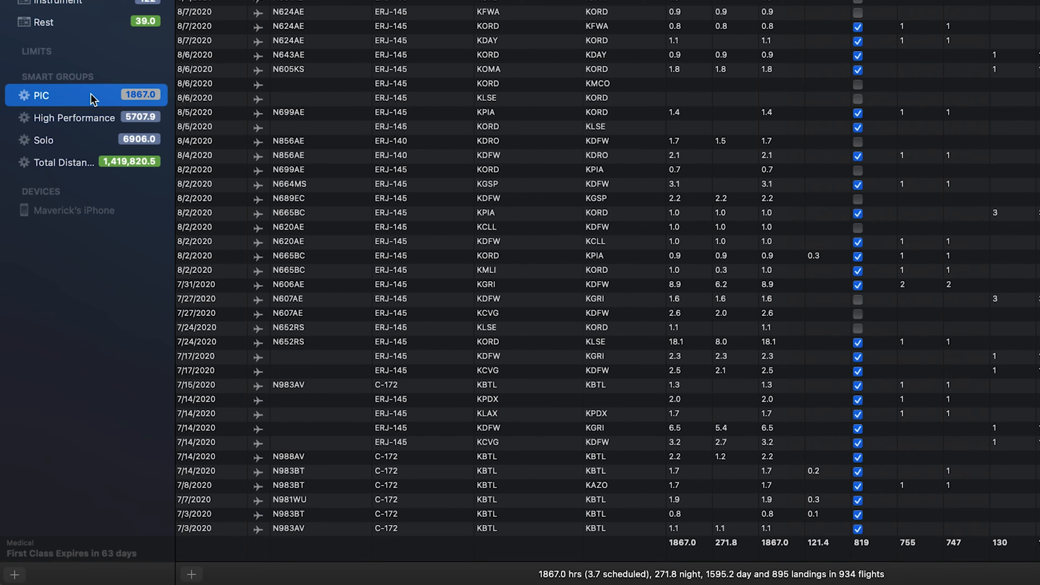
pyautogui.click(73, 117)
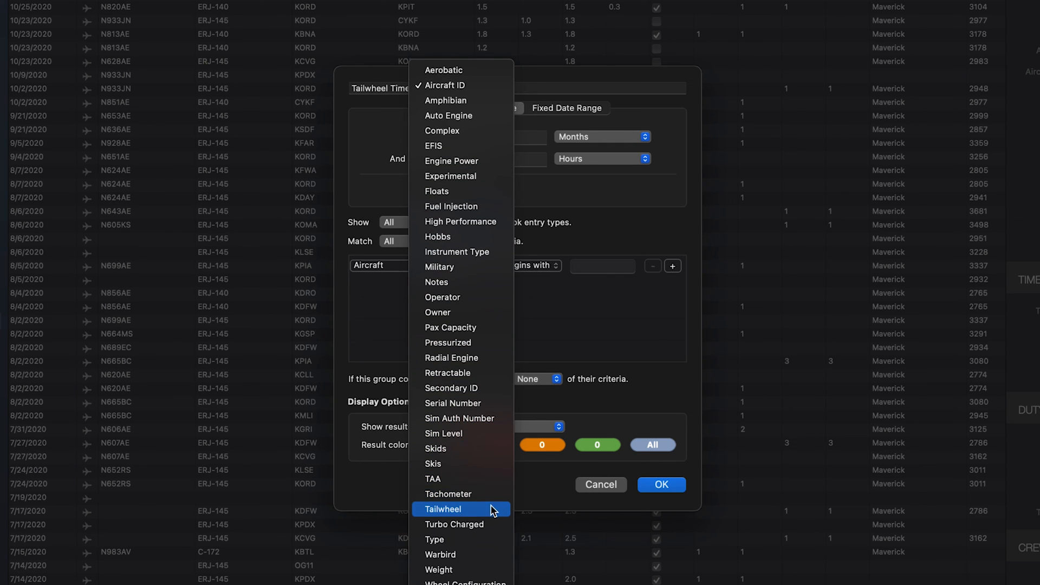
pyautogui.click(442, 510)
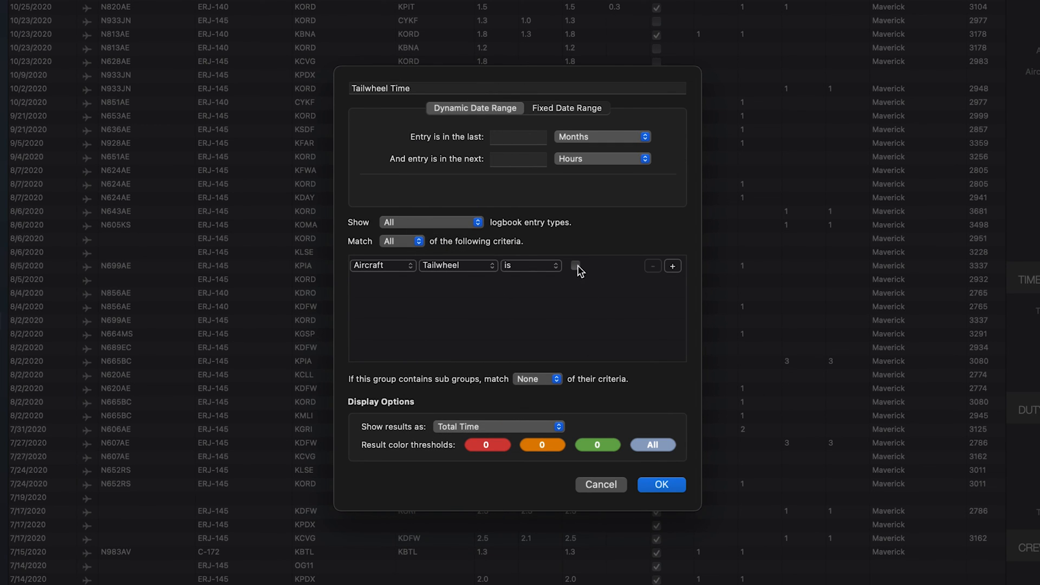
pyautogui.click(660, 485)
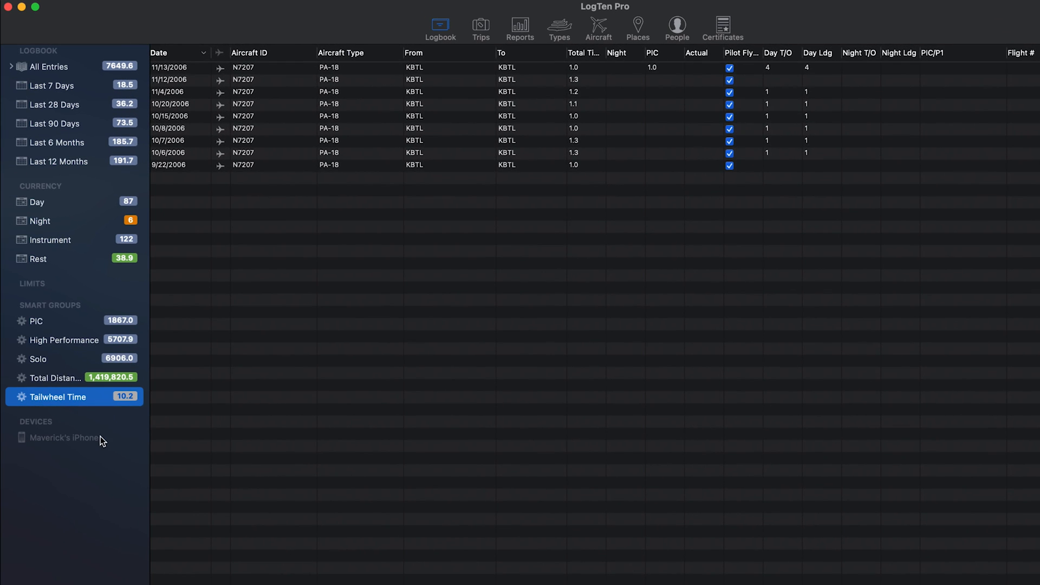
# - Show the paired iPhone's sync details and the File menu commands
pyautogui.click(63, 436)
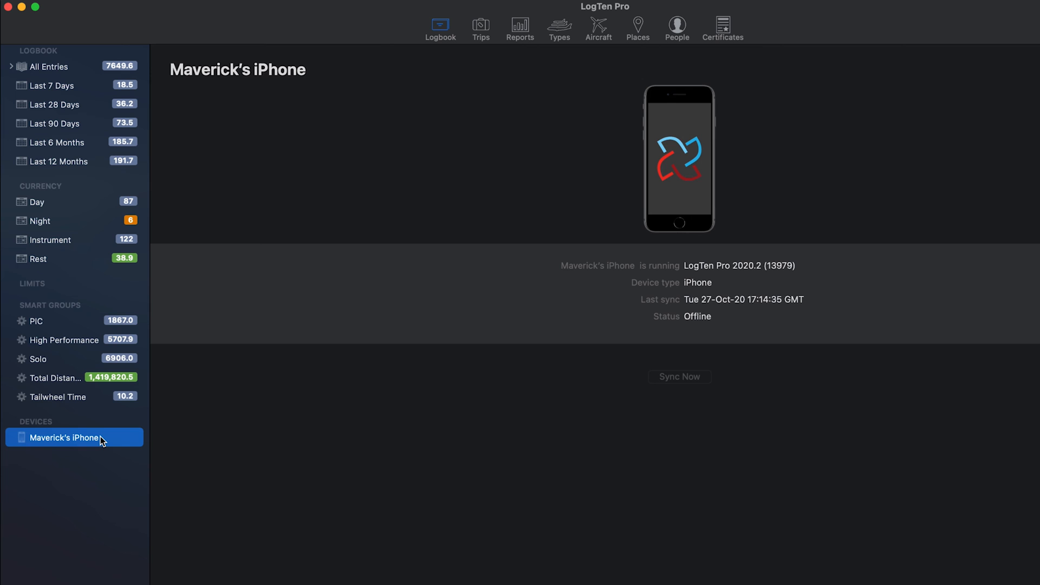
pyautogui.click(170, 67)
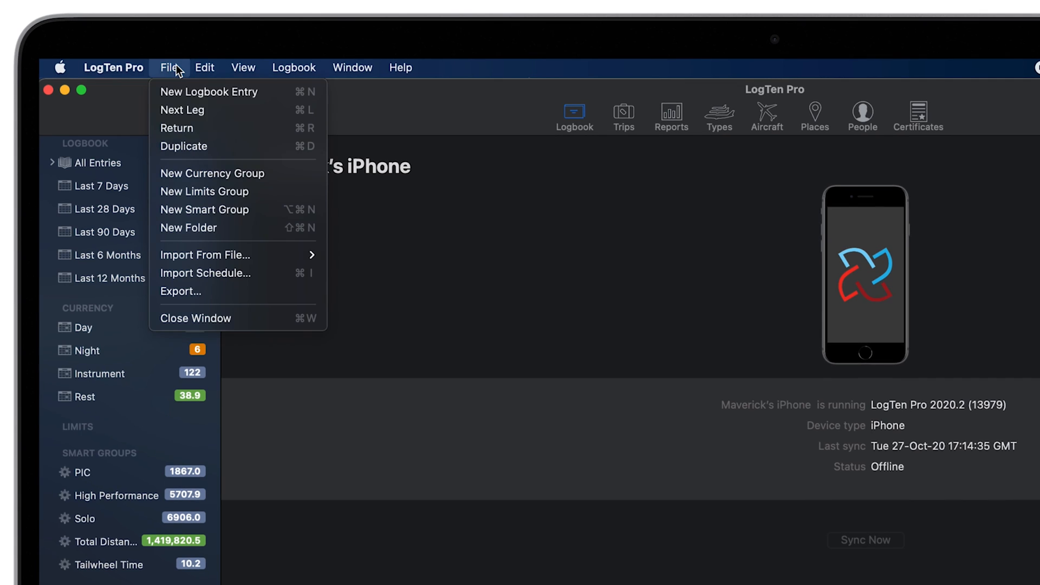
# - Start a schedule import using the CrewTrac 'Most regional US carriers' format
pyautogui.click(205, 273)
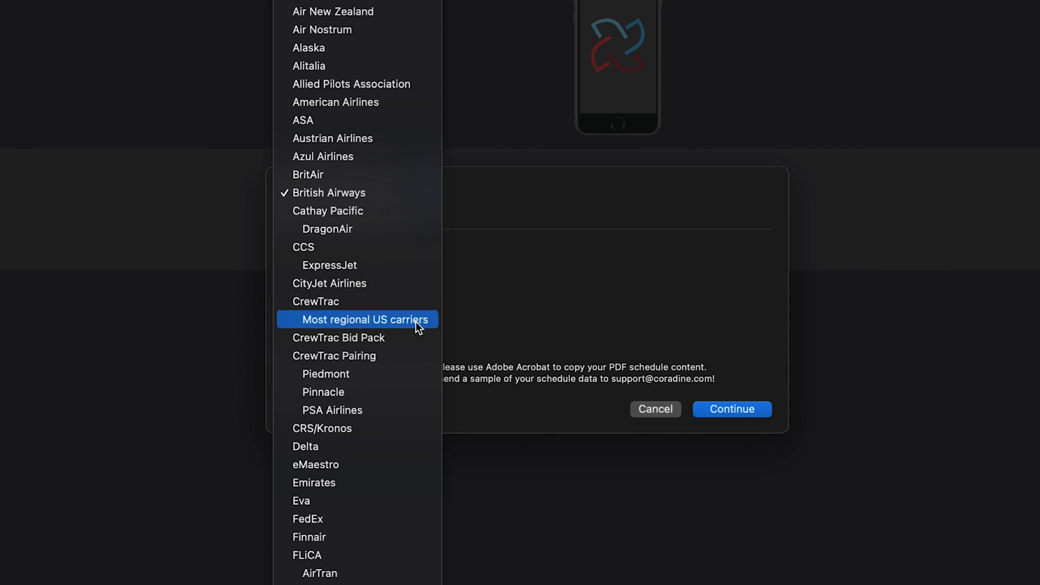
pyautogui.click(306, 446)
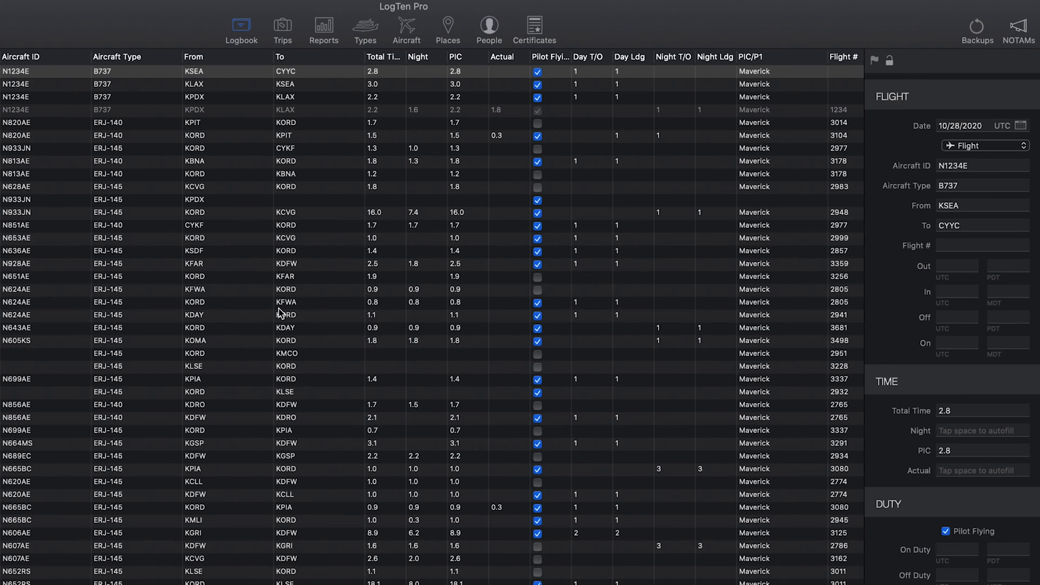
# - Back up the logbook to iCloud, then add a Dropbox backup as well
pyautogui.click(976, 26)
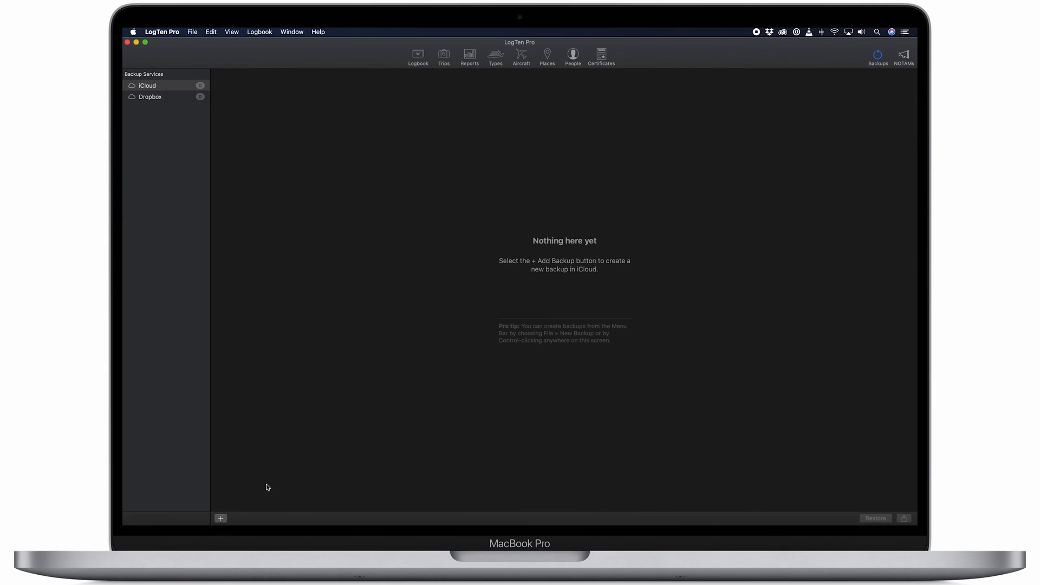
pyautogui.click(220, 517)
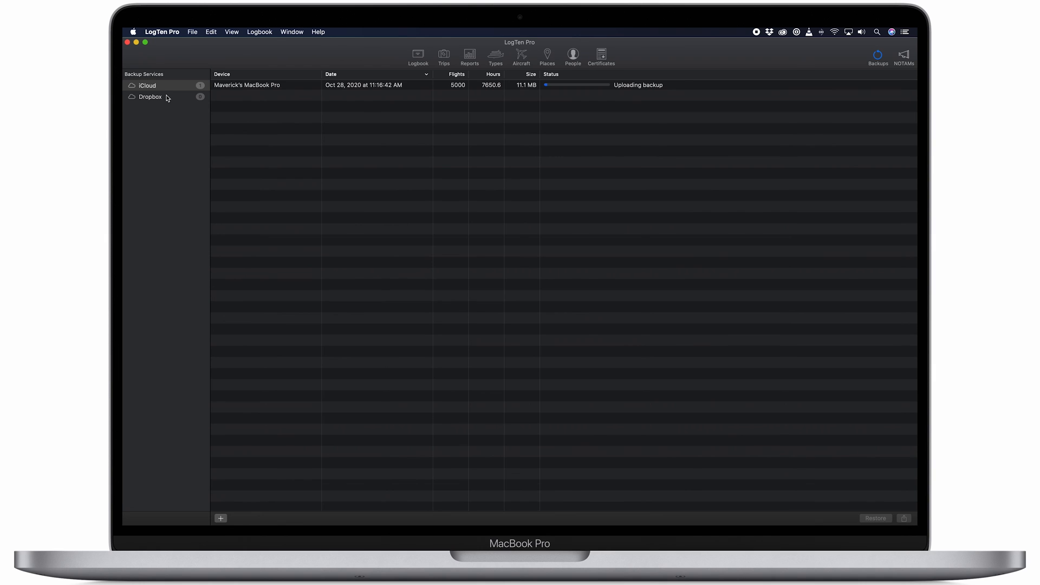
pyautogui.click(150, 97)
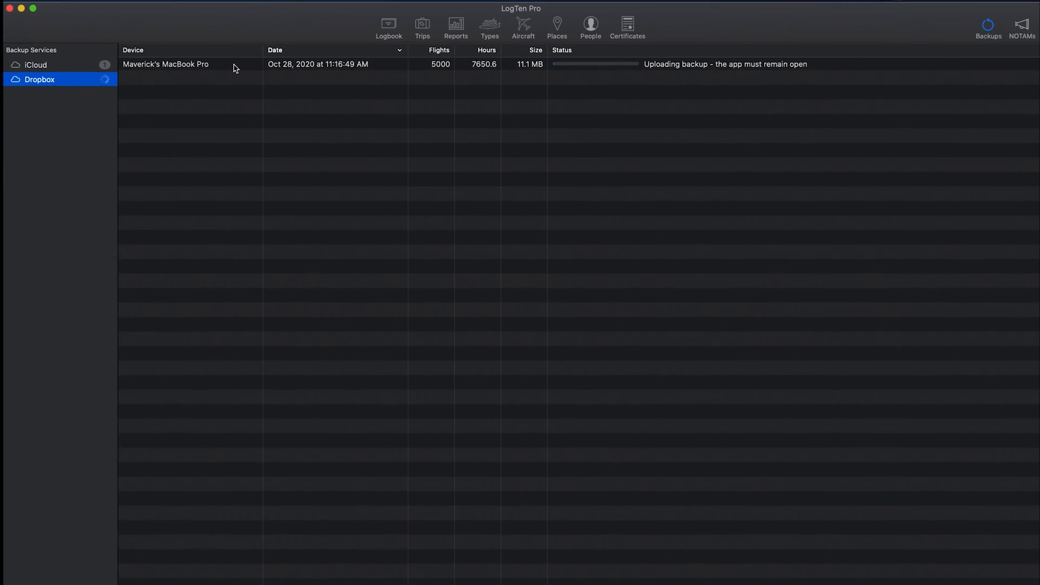
pyautogui.rightClick(165, 63)
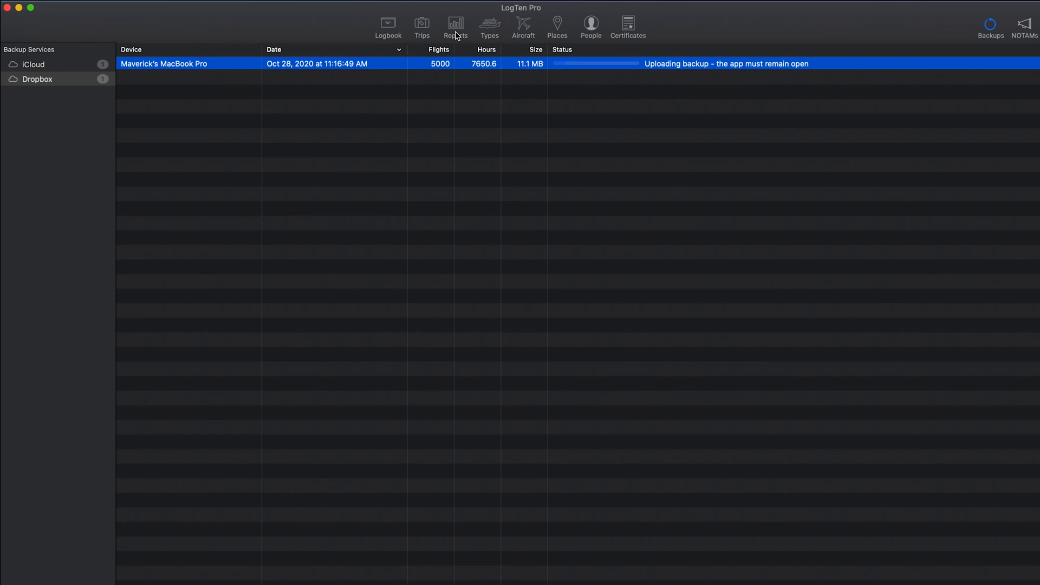
# - Preview the ASA Pilot Master Log 29 report from the USA logbook formats
pyautogui.click(455, 25)
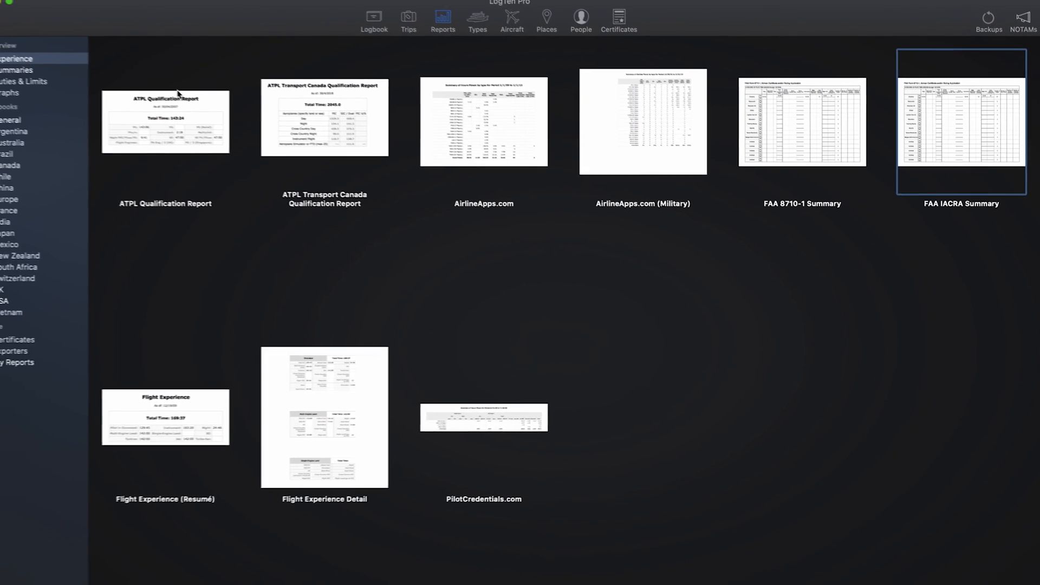
pyautogui.click(33, 75)
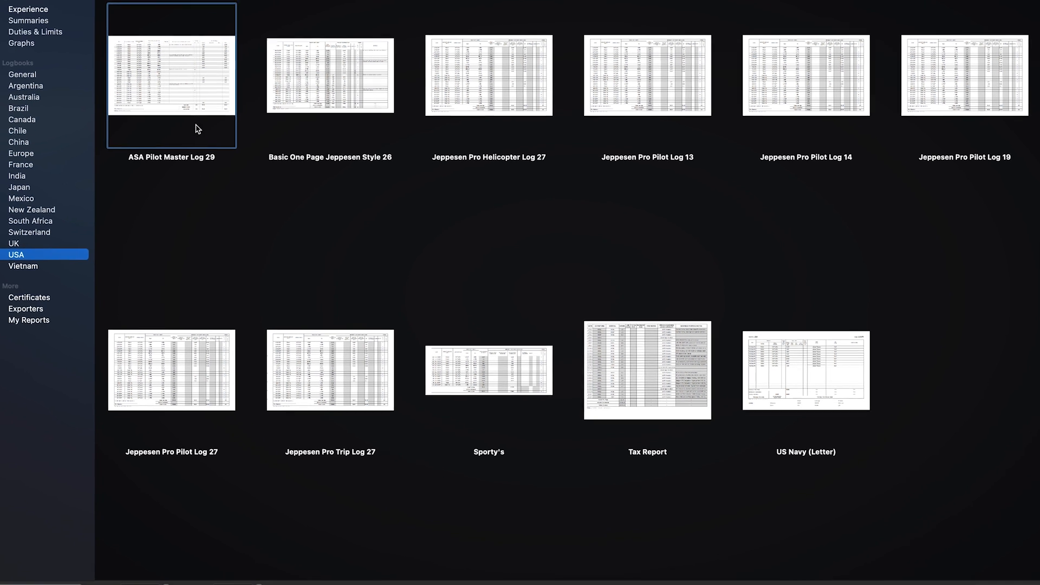
pyautogui.doubleClick(171, 75)
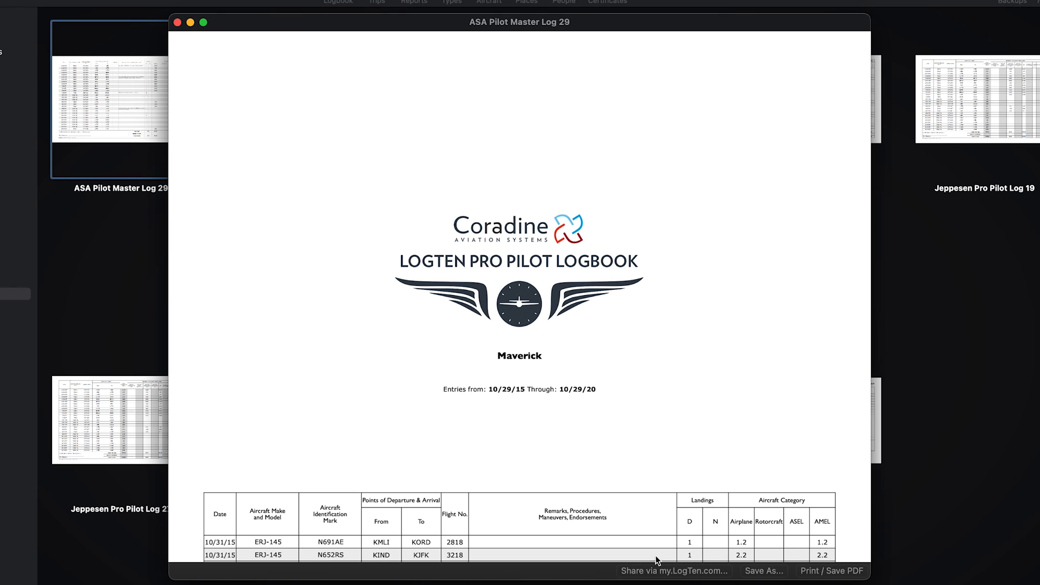
pyautogui.click(673, 571)
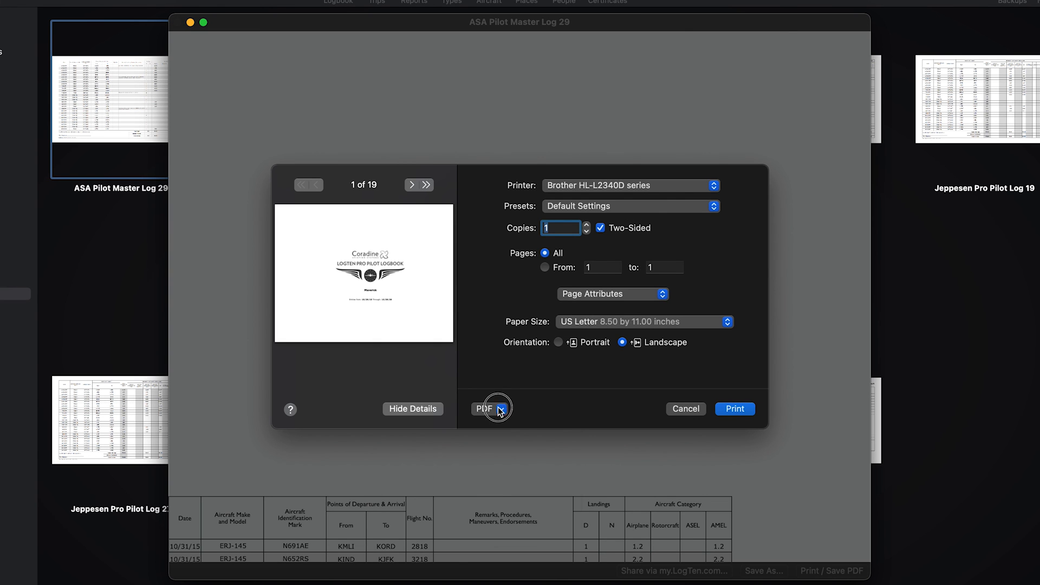
pyautogui.click(484, 408)
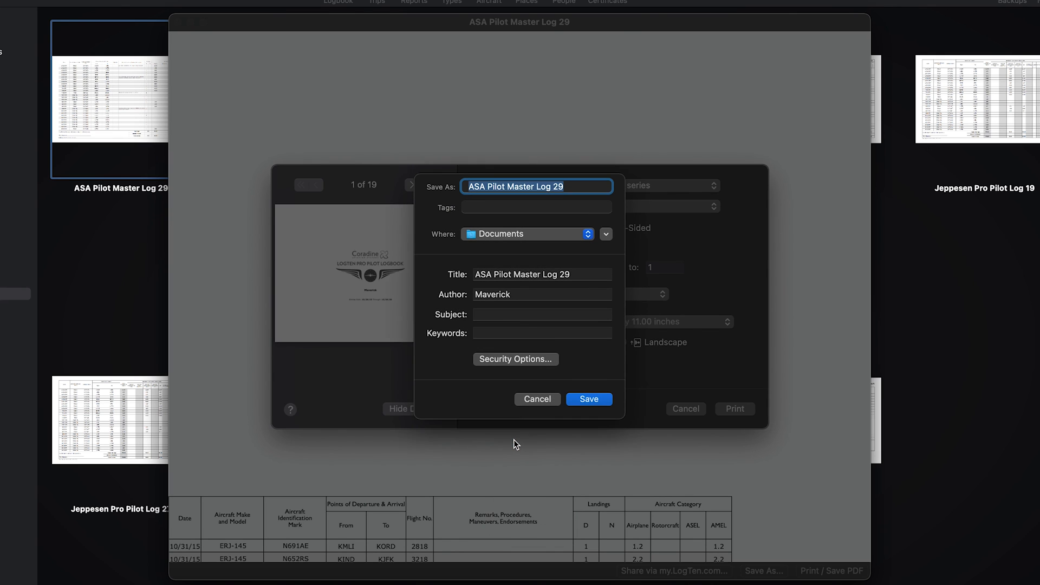
pyautogui.click(587, 399)
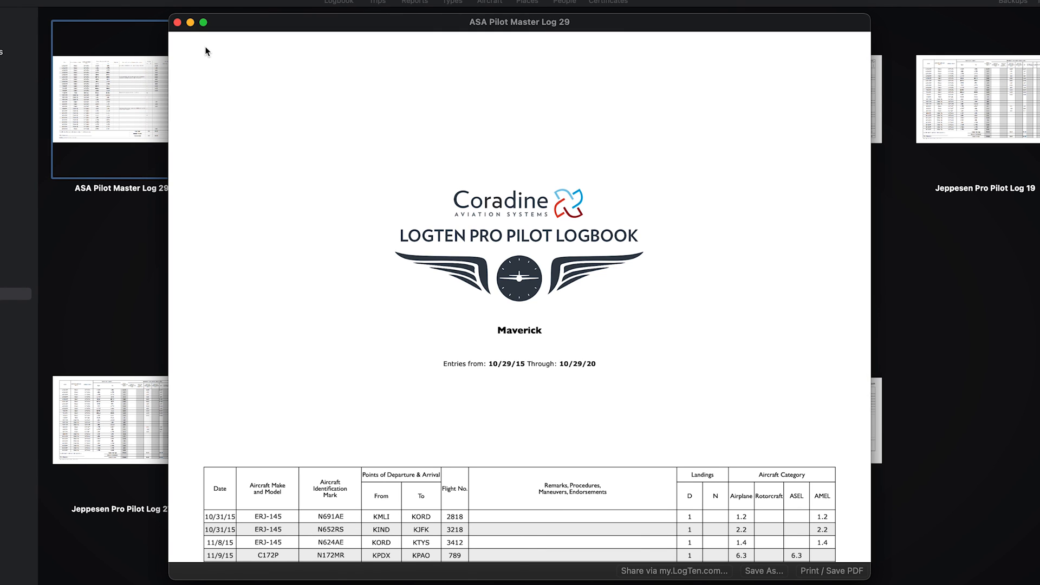